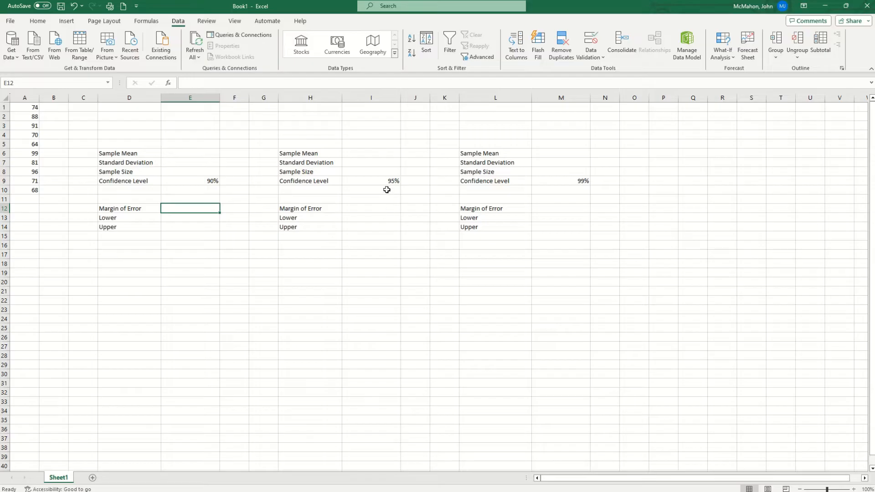
mouse_move(582, 185)
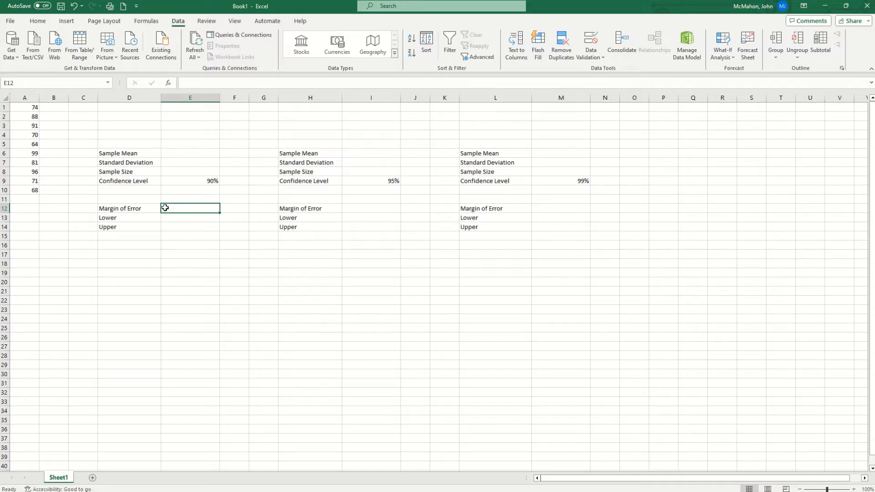
mouse_move(155, 207)
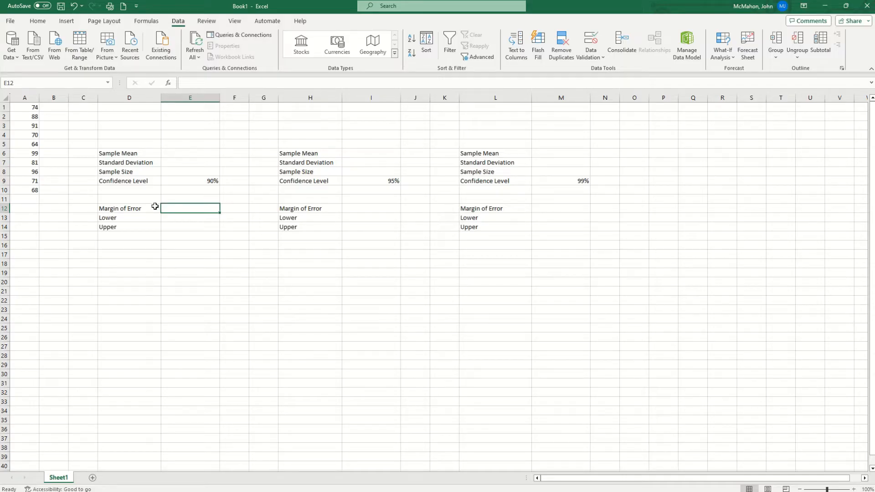
Step: Enter =AVERAGE(A1:A10) in E6, giving the 90% table a sample mean of 80.2
left_click_drag(25, 107, 25, 144)
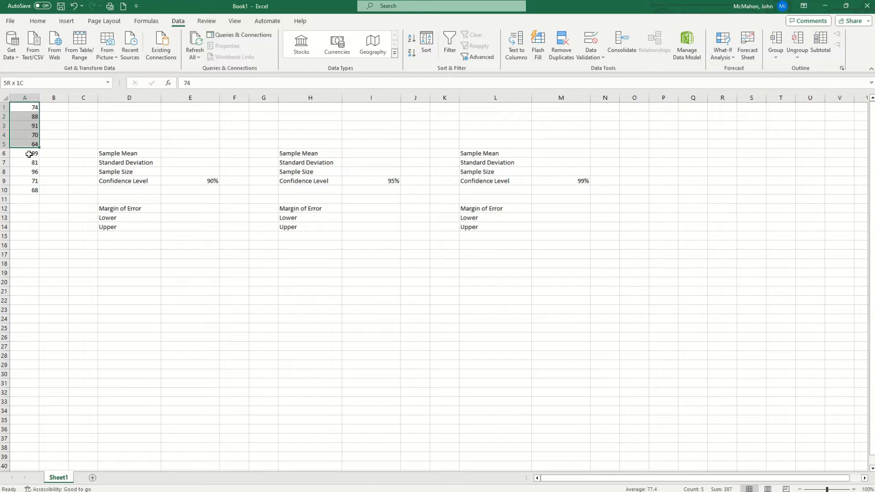
left_click(54, 107)
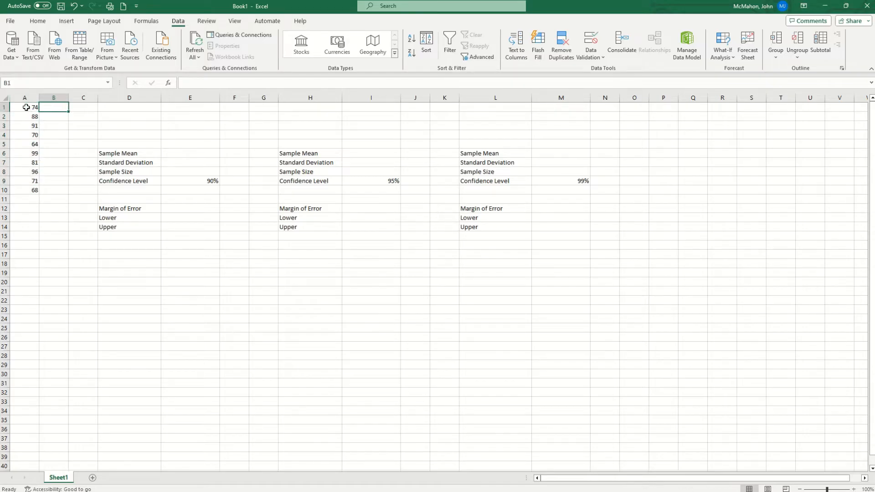
mouse_move(25, 126)
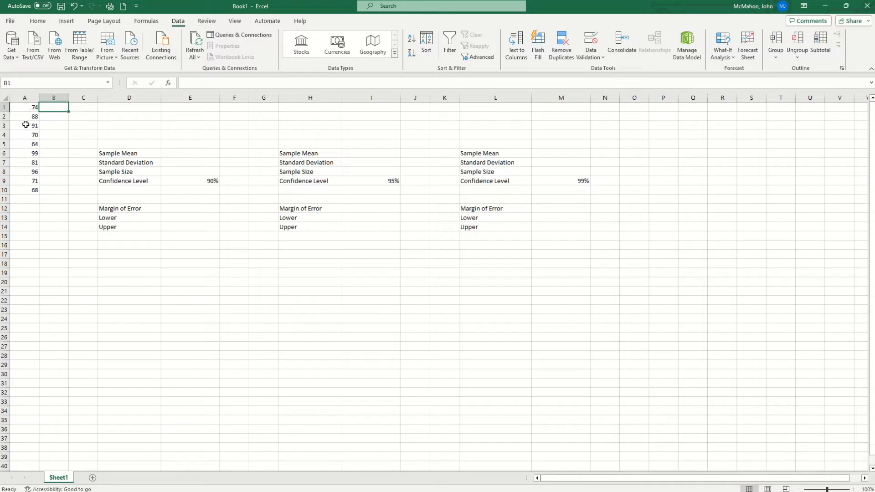
mouse_move(26, 181)
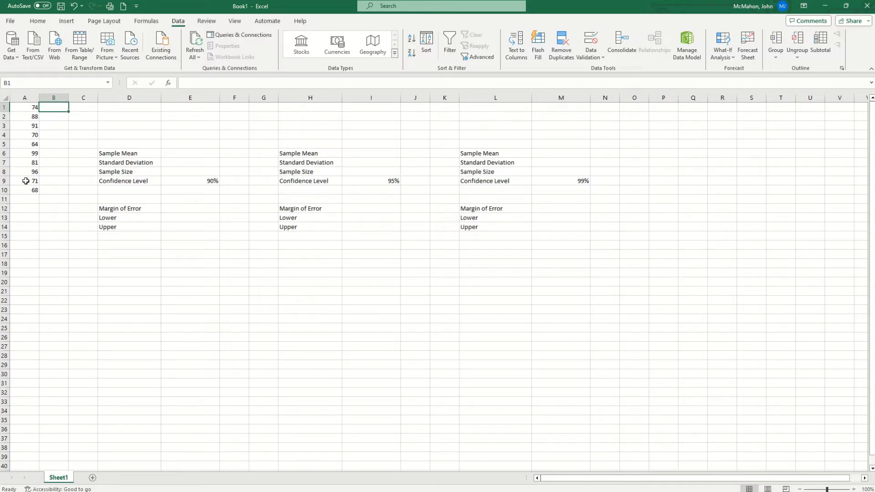
mouse_move(170, 175)
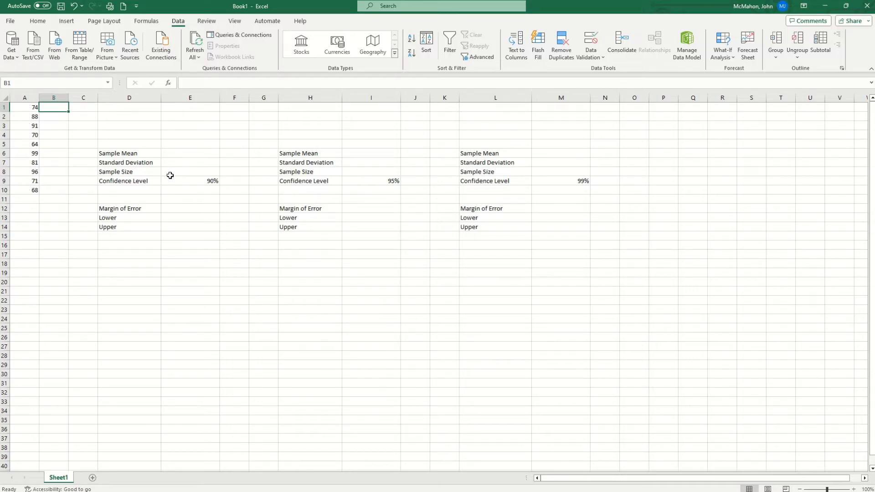
mouse_move(151, 183)
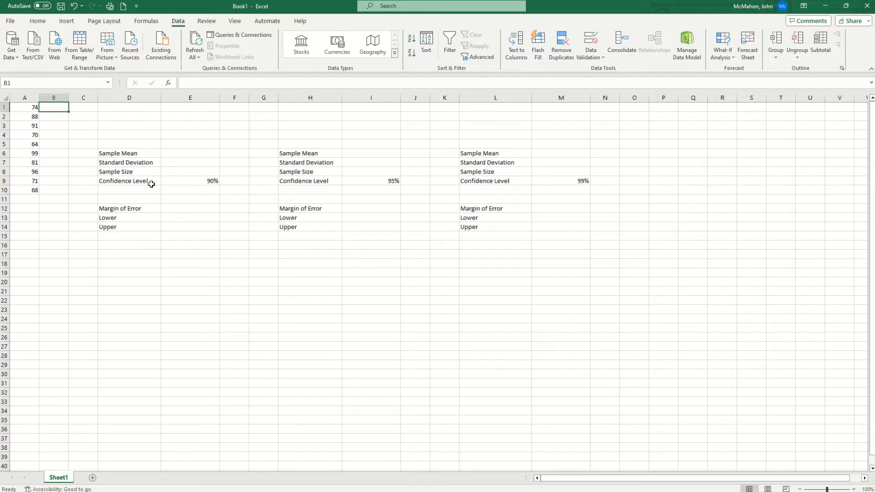
mouse_move(175, 181)
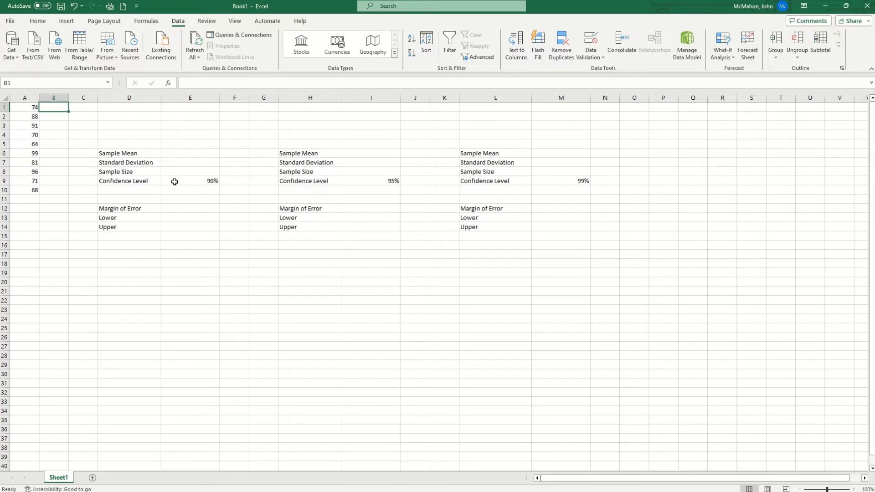
mouse_move(67, 167)
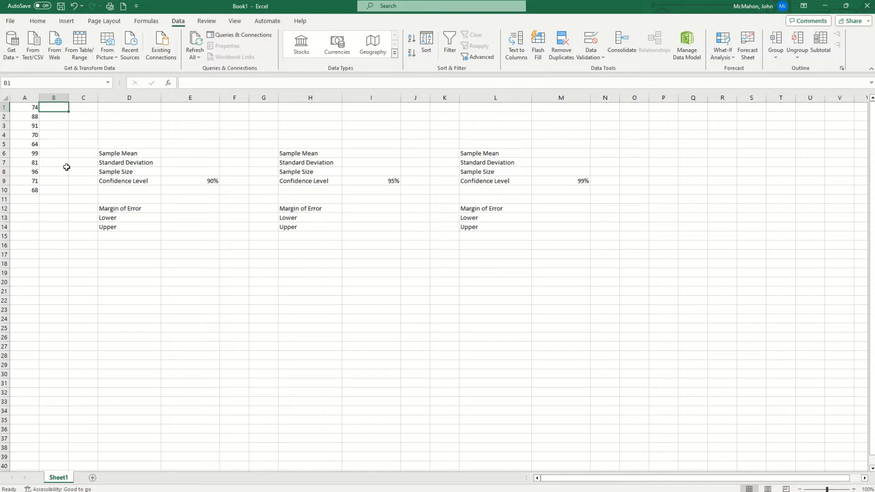
left_click(190, 152)
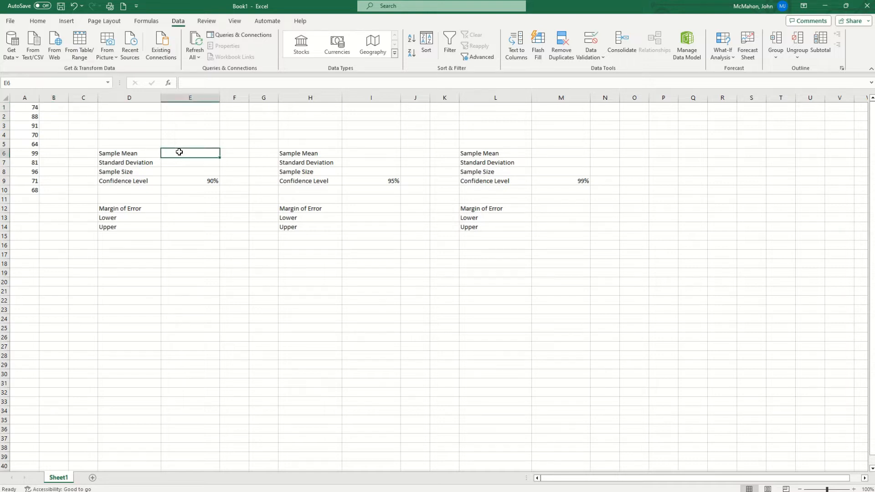
mouse_move(175, 151)
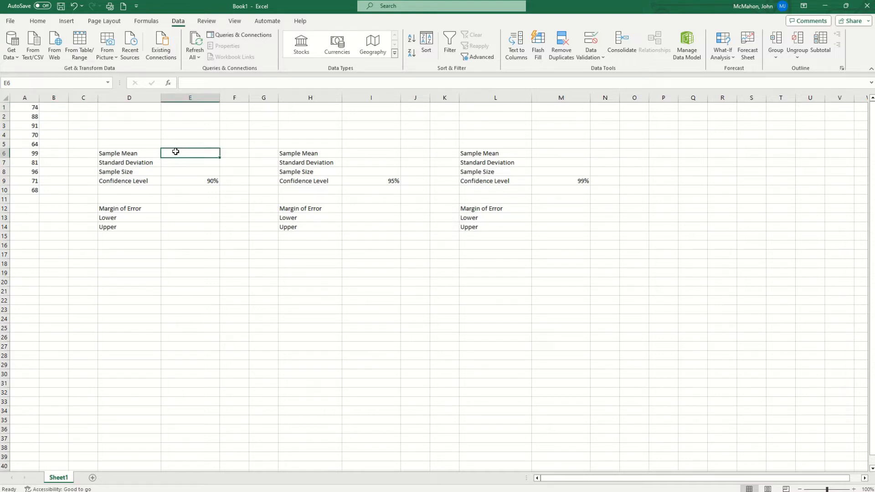
type("=")
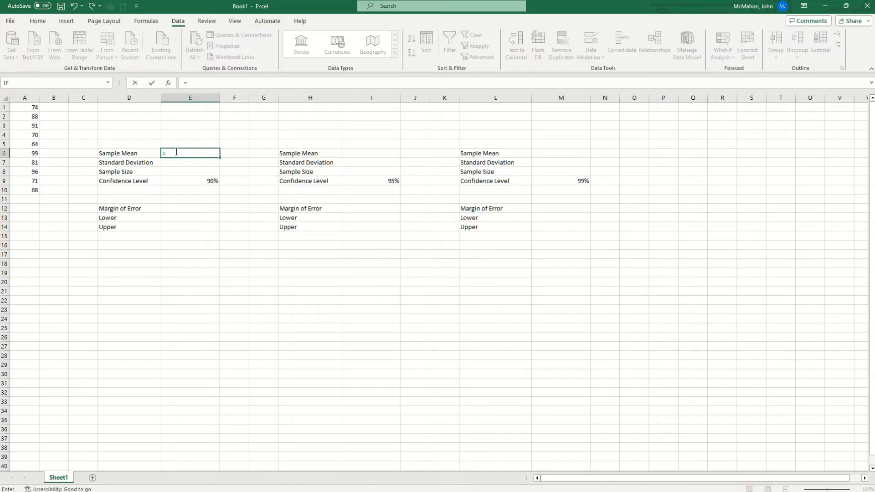
type("ave")
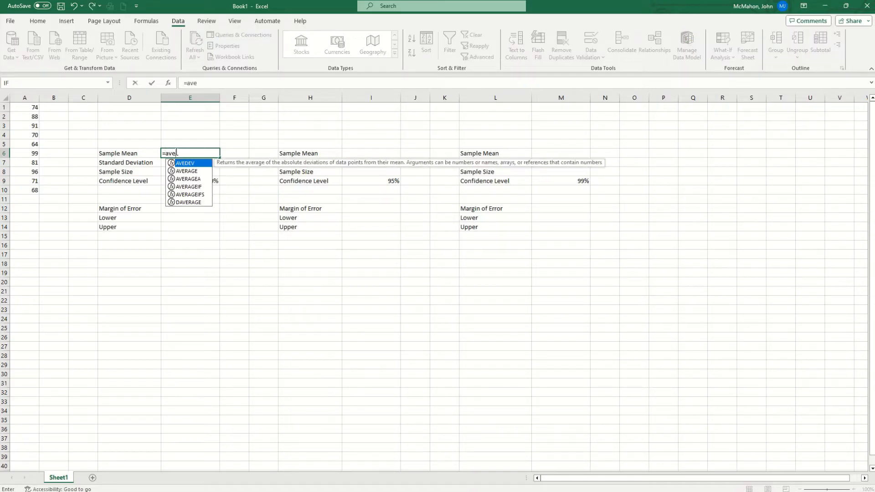
type("r")
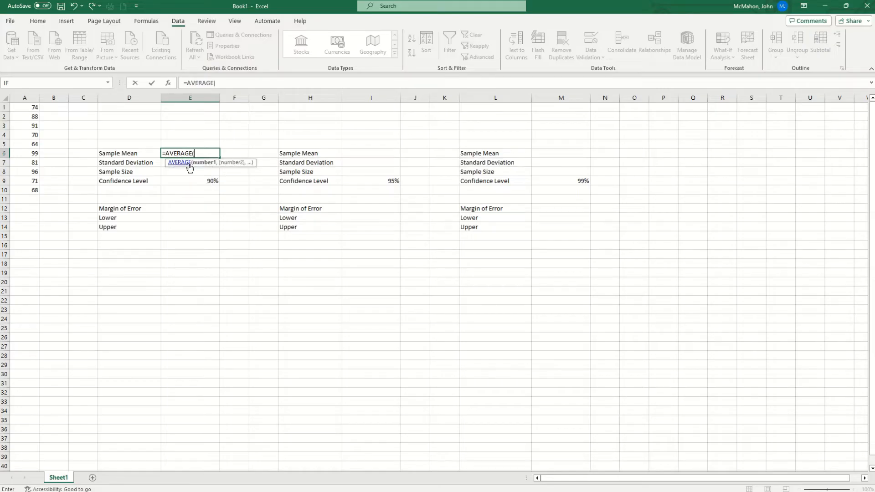
mouse_move(179, 157)
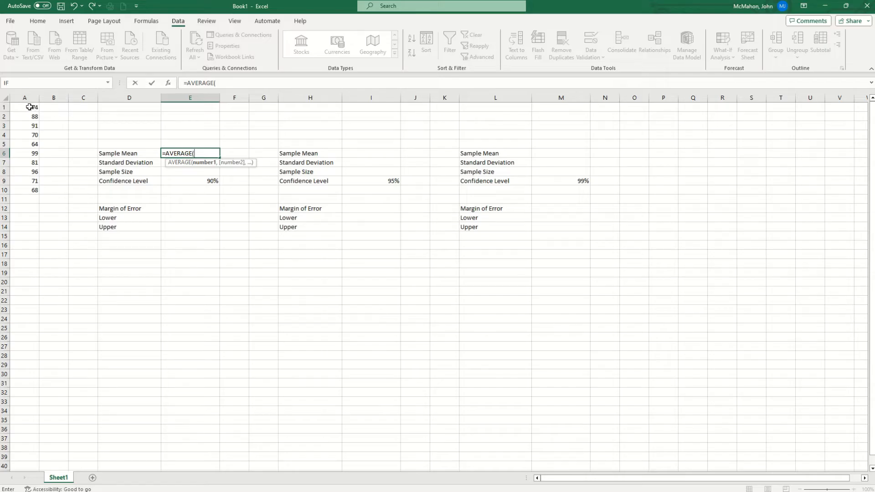
left_click_drag(24, 107, 24, 190)
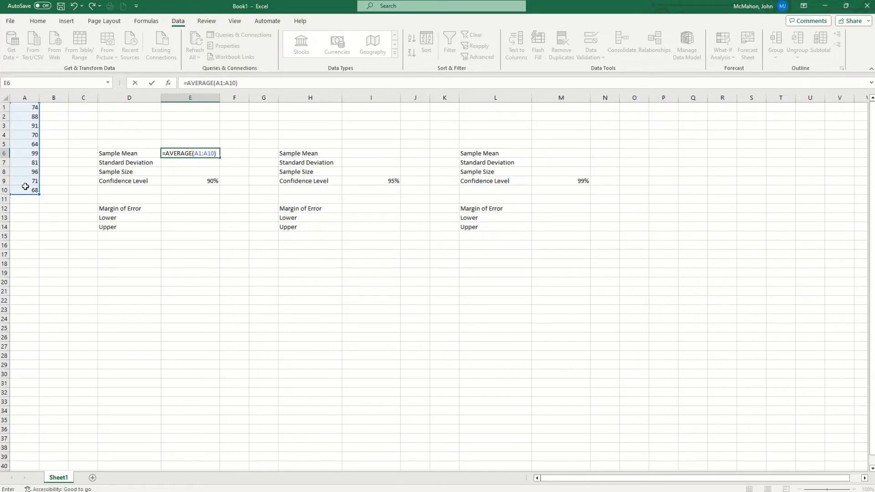
key("Enter")
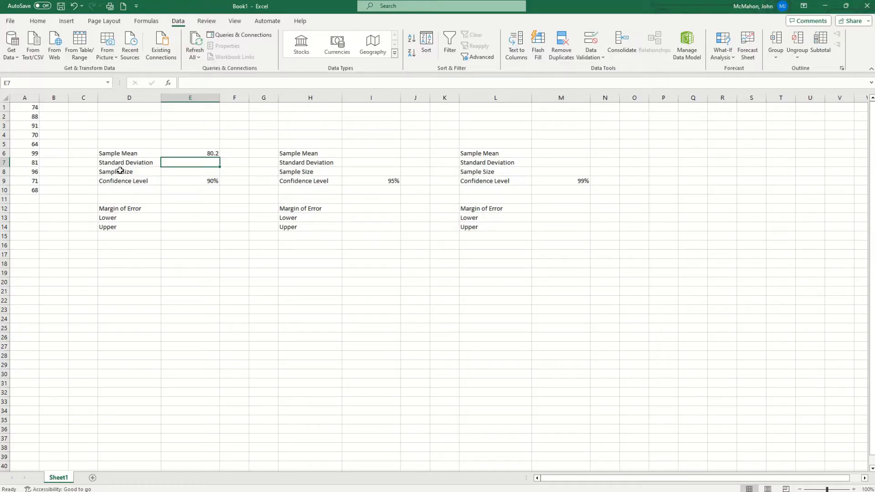
Step: Enter =STDEV.S(A1:A10) in E7 (about 12.56) and a sample size of 10 in E8
type("=")
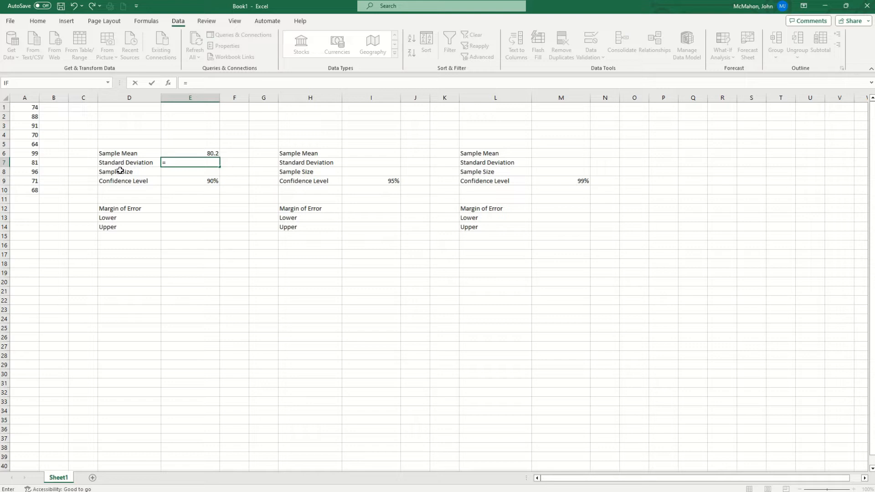
type("st")
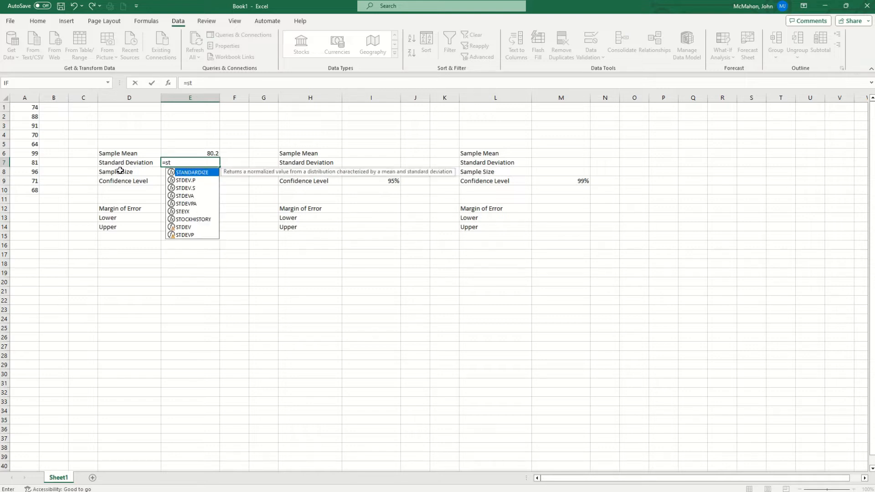
mouse_move(184, 192)
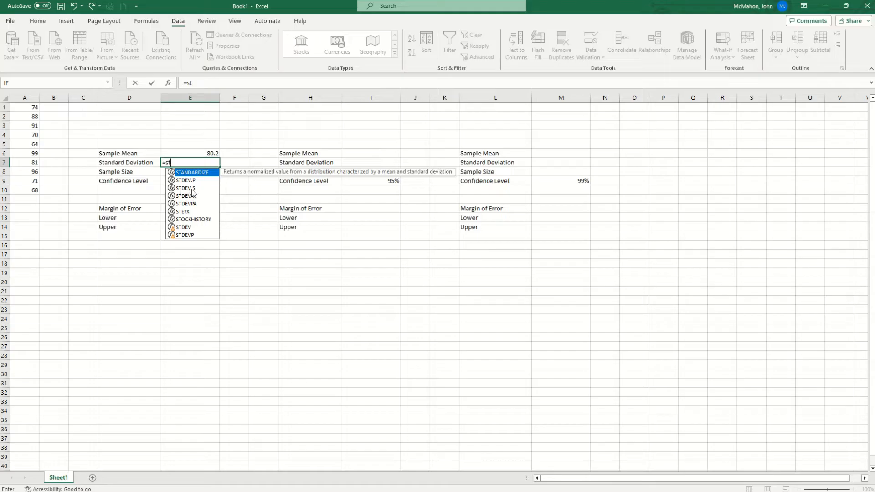
mouse_move(192, 193)
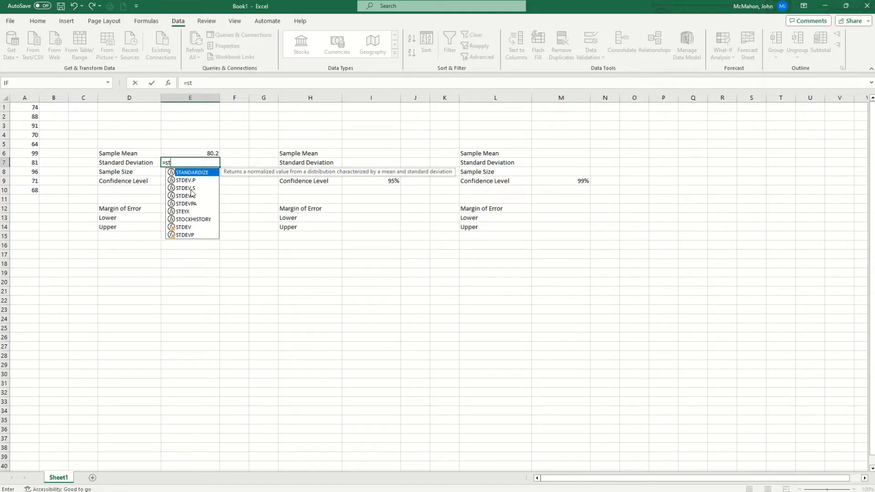
mouse_move(189, 188)
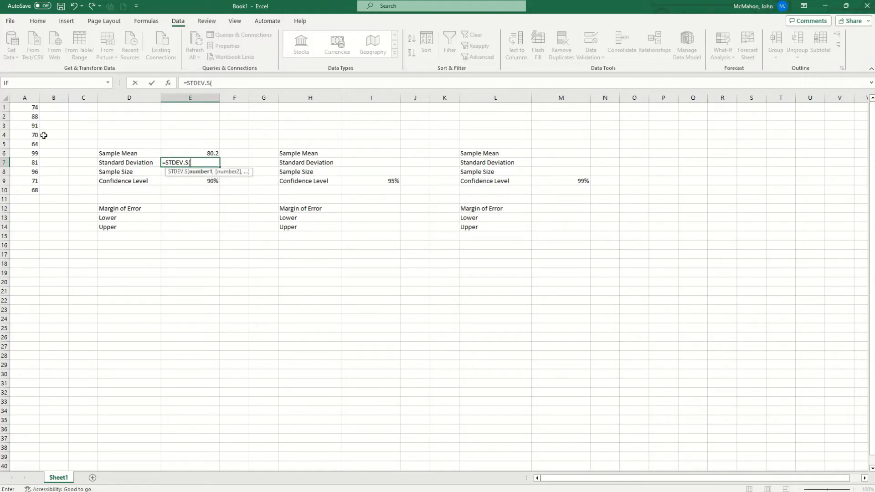
left_click_drag(24, 107, 24, 116)
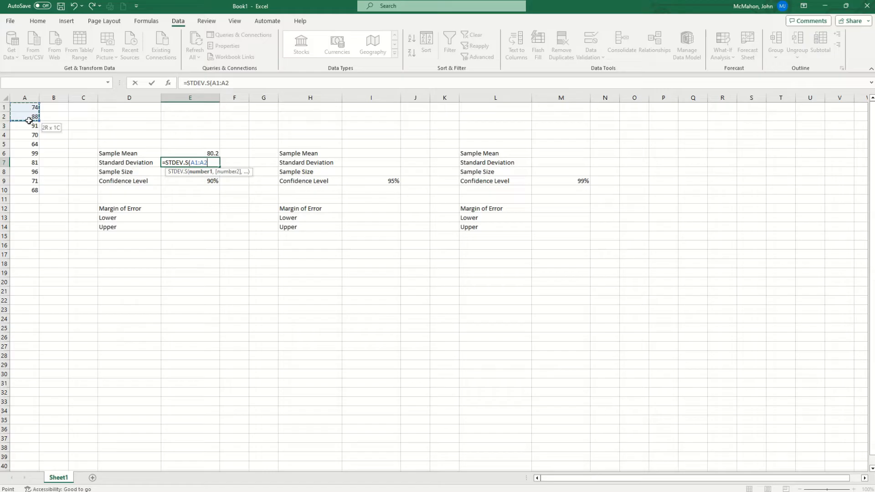
left_click_drag(28, 120, 32, 191)
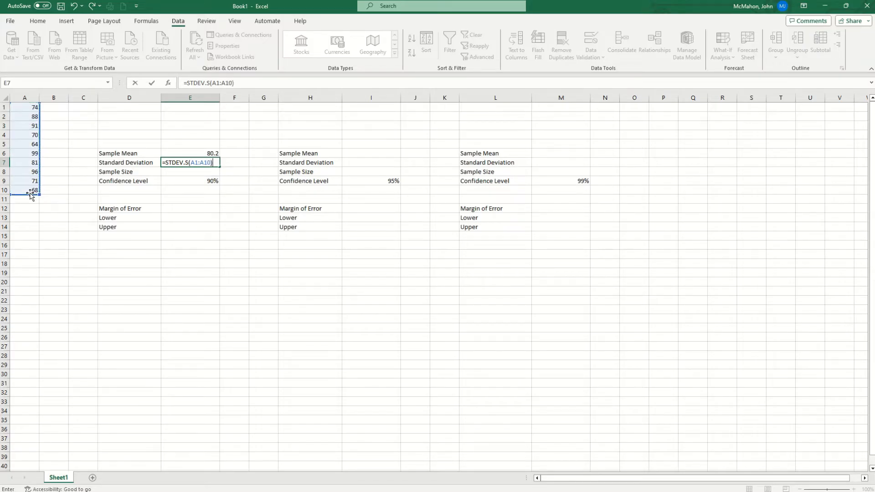
key("Enter")
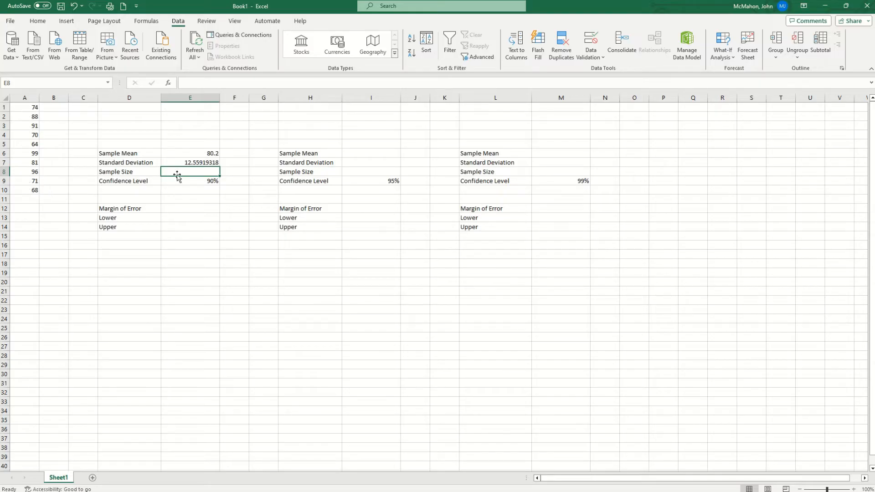
type("10")
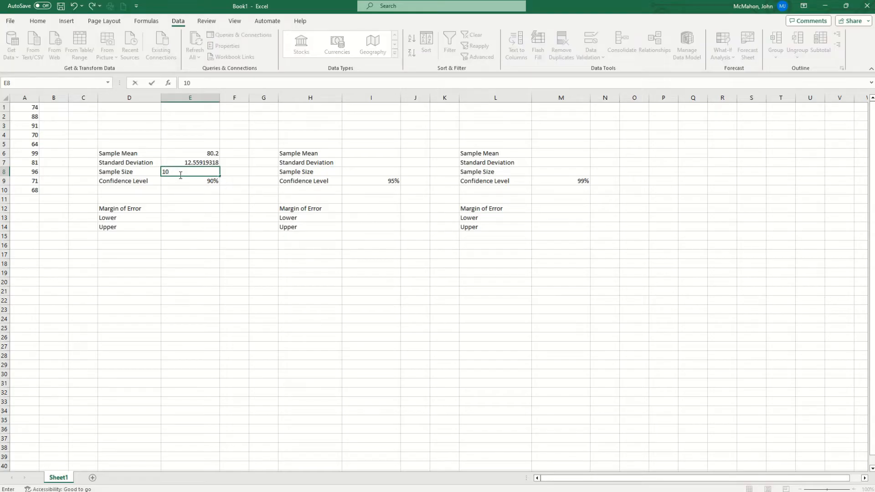
left_click(190, 208)
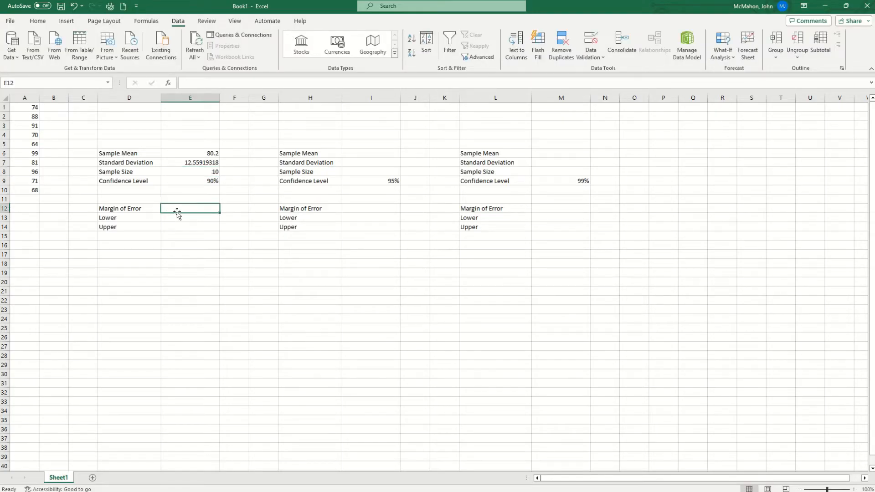
mouse_move(198, 213)
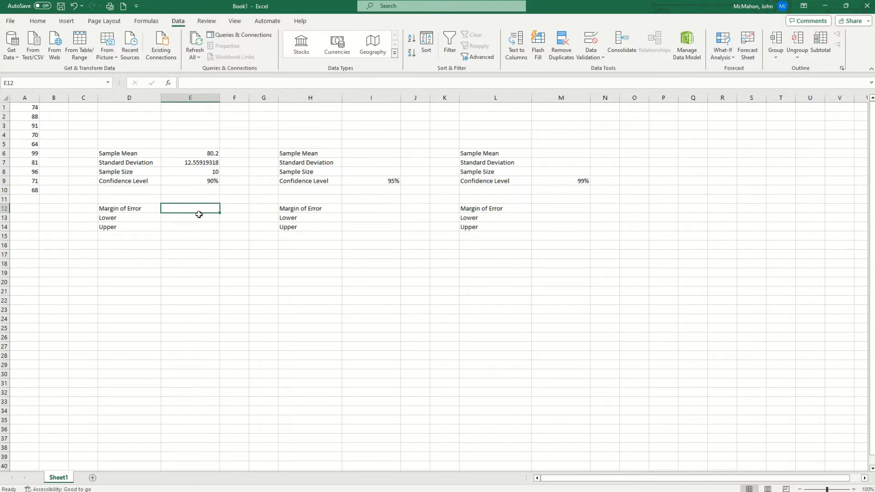
Step: Enter =CONFIDENCE.NORM(1-E9,E7,E8) in E12, giving a 90% margin of error of 6.53
type("=c")
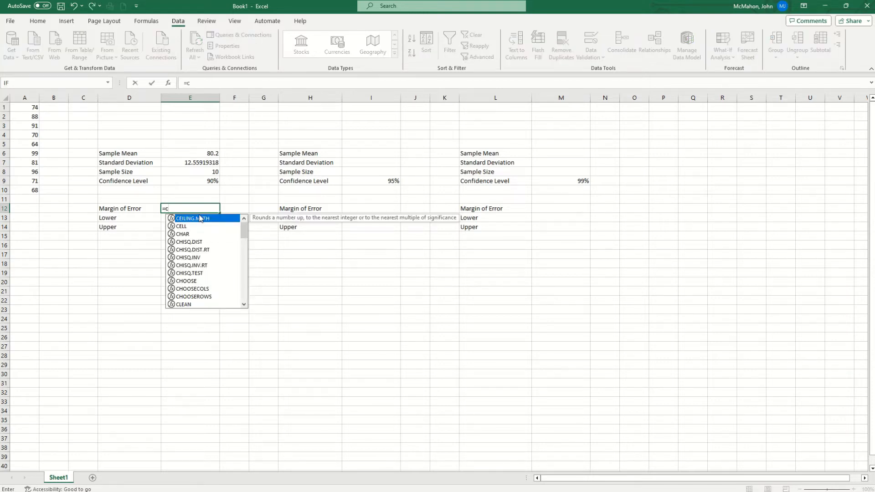
type("onf")
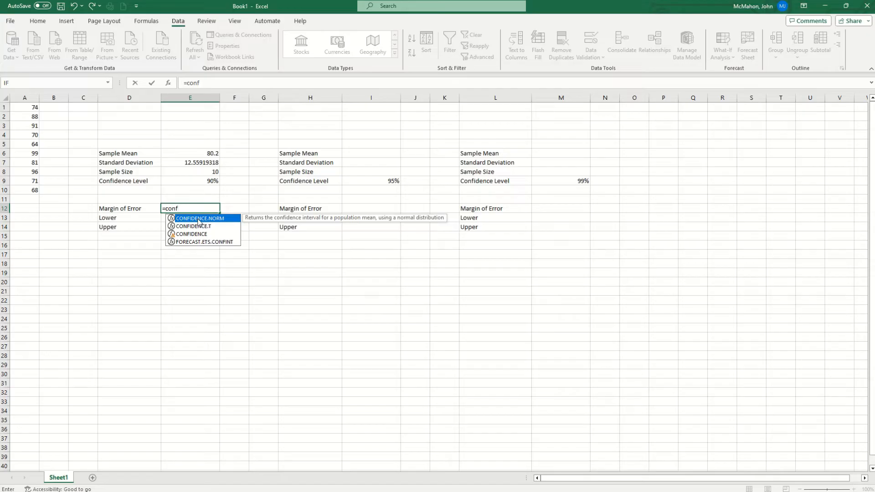
mouse_move(213, 220)
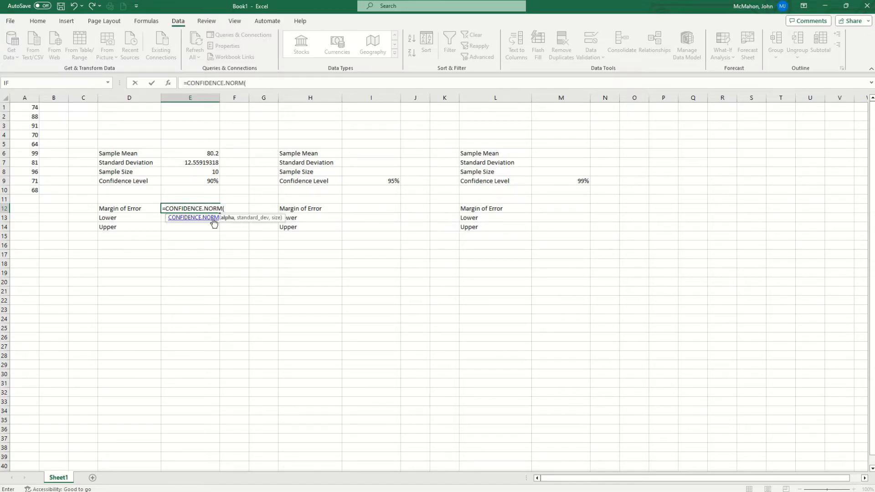
mouse_move(273, 240)
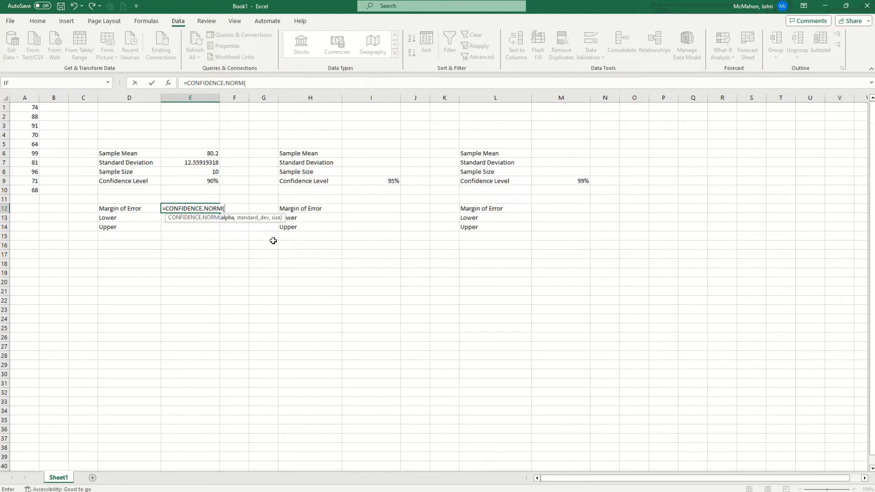
type("1")
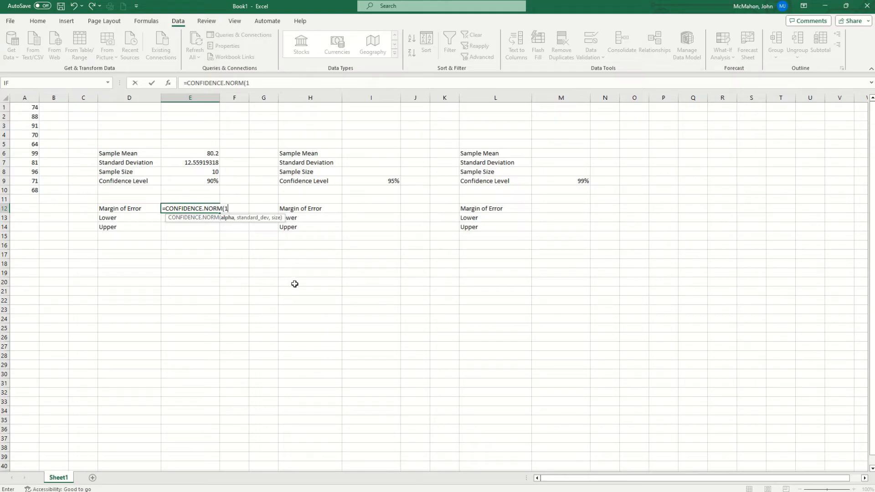
type("-")
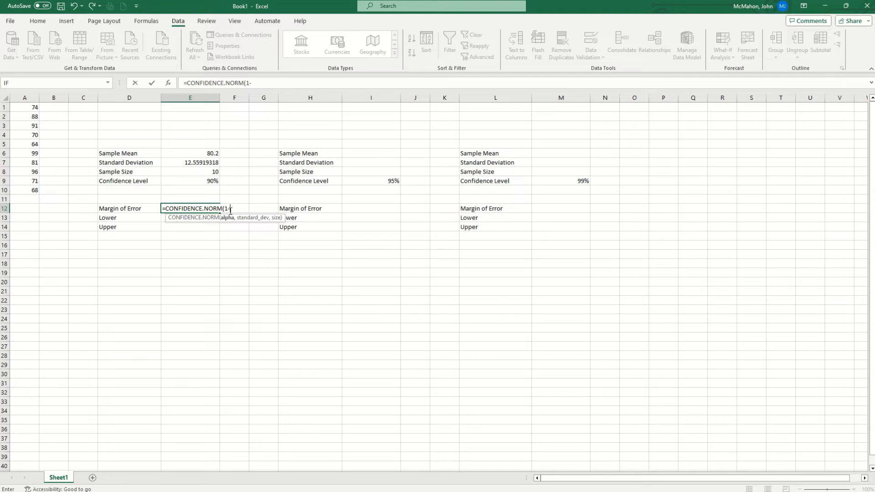
left_click(190, 181)
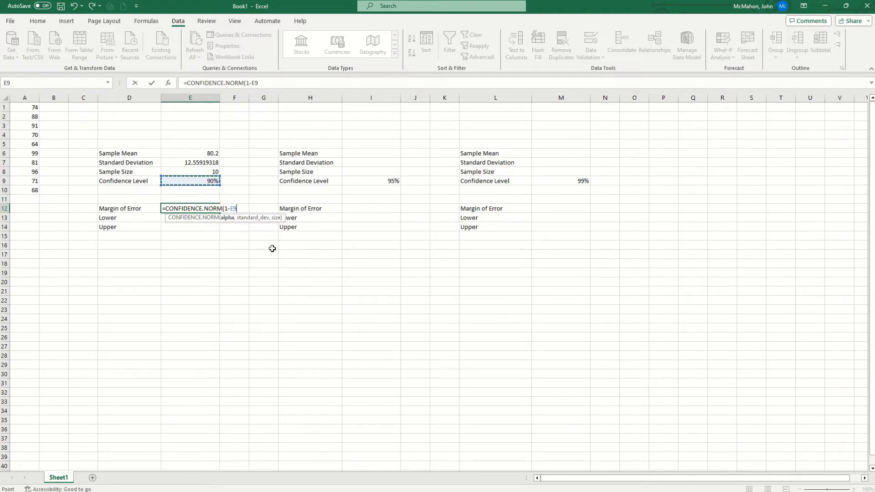
type(",")
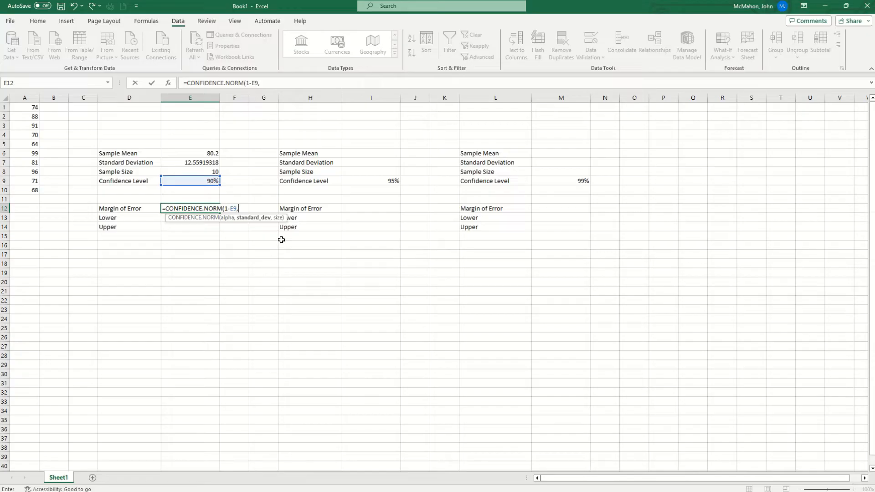
mouse_move(192, 162)
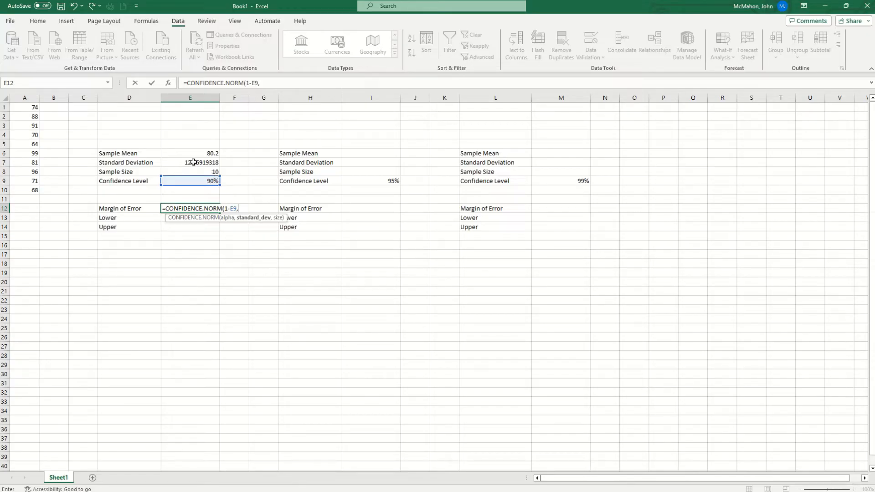
left_click(190, 163)
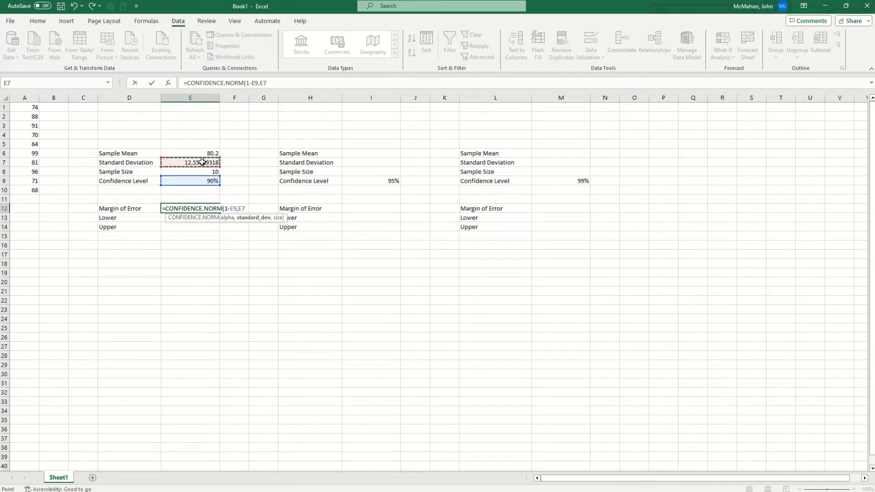
type(",")
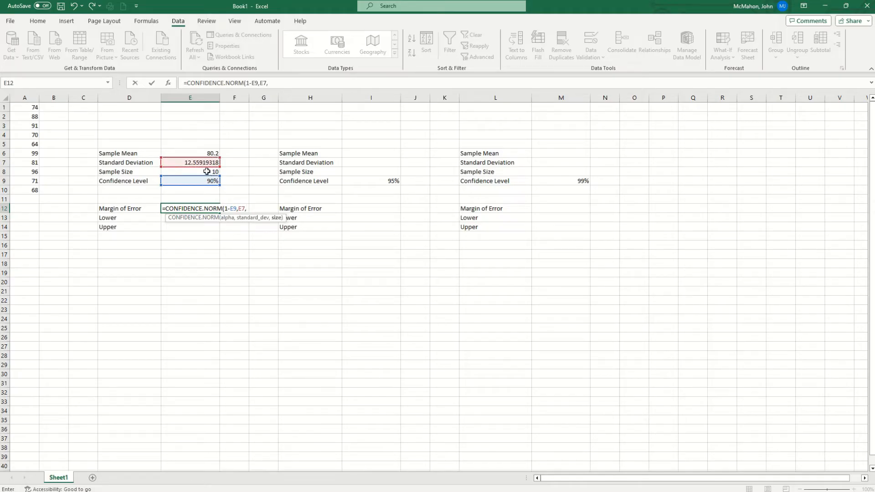
left_click(190, 172)
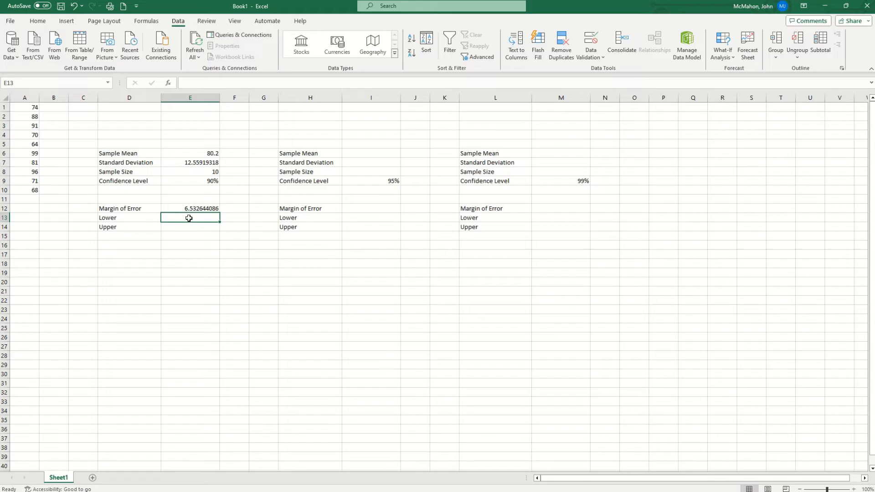
Step: Enter =E6-E12 in E13 for a 90% lower bound of about 73.67
type("=")
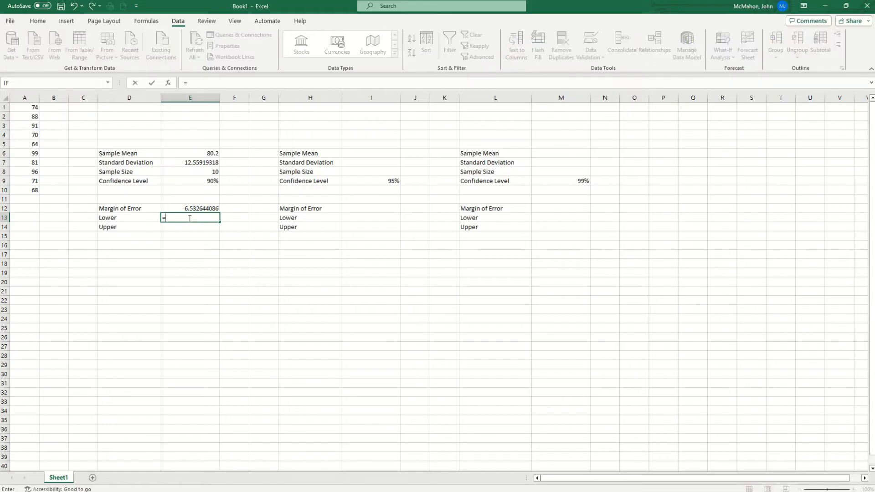
left_click(189, 153)
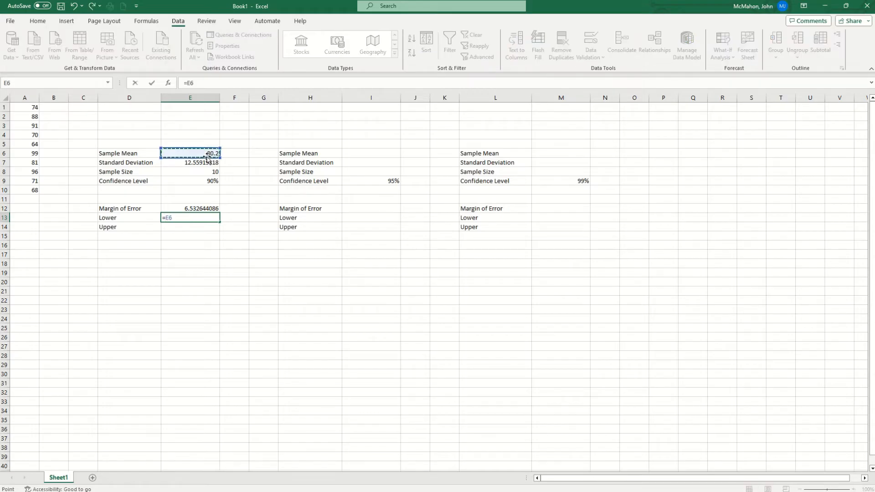
type("-")
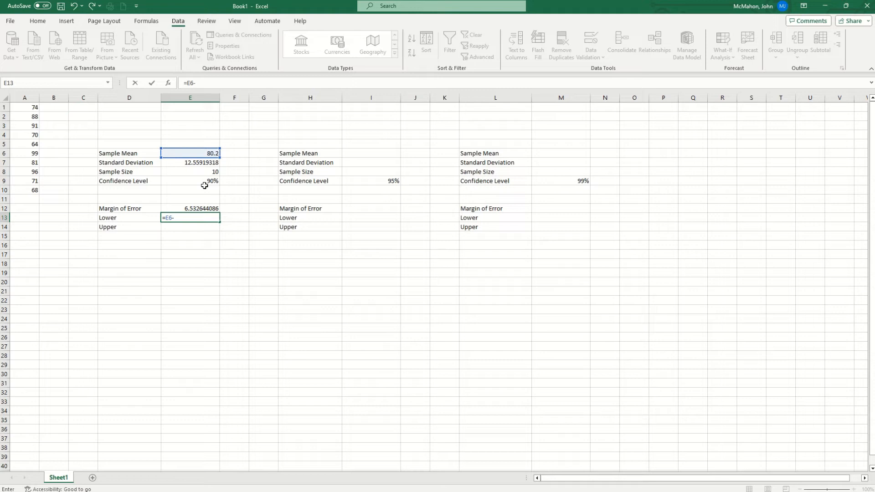
left_click(199, 208)
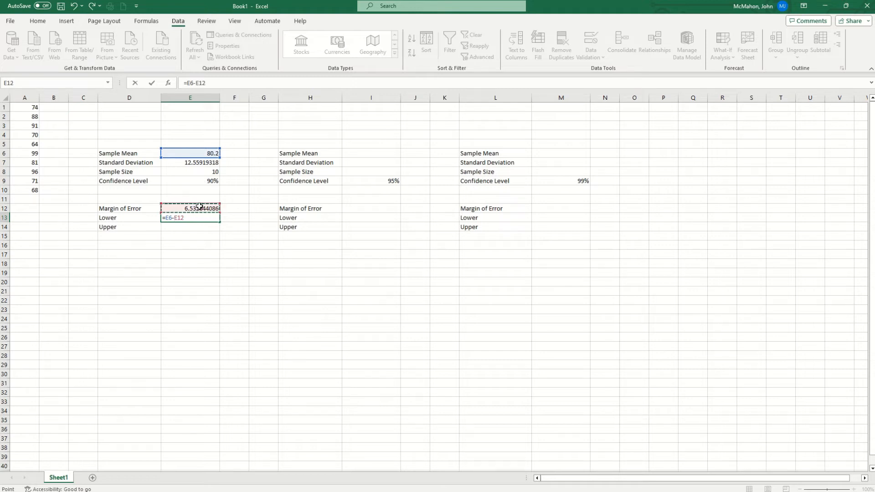
key("Enter")
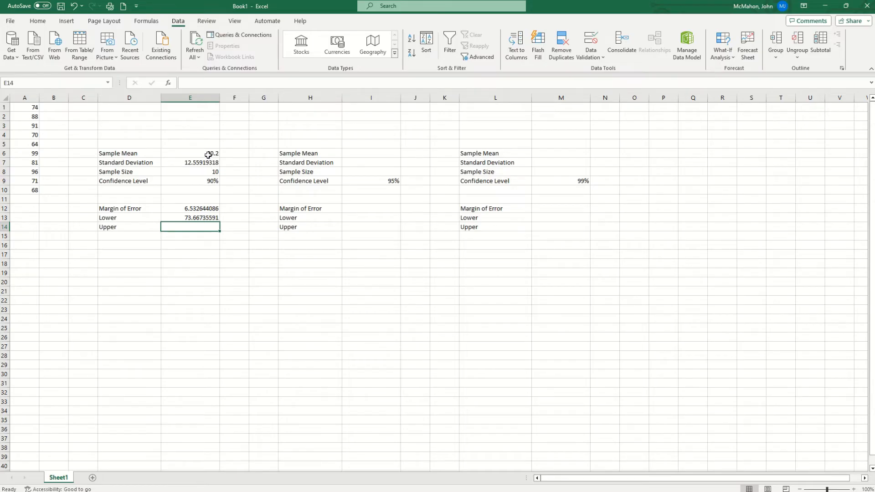
Step: Enter =E6+E12 in E14 for a 90% upper bound of about 86.73
type("=E6")
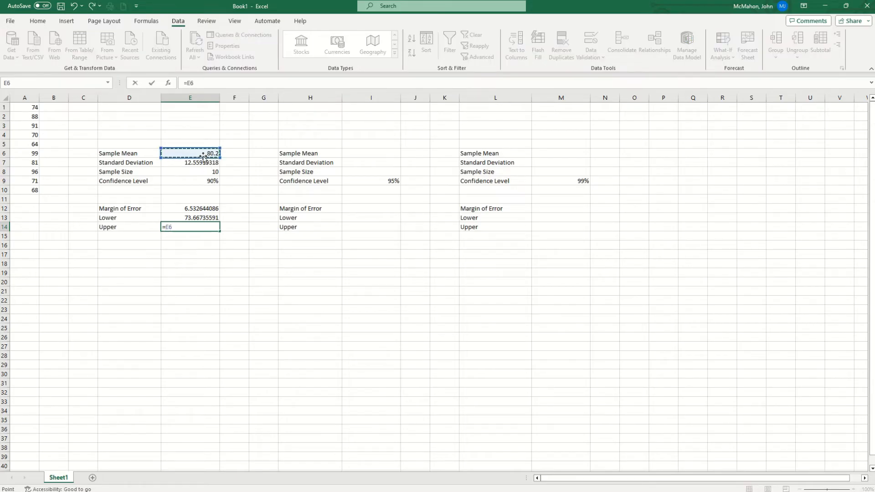
type("+")
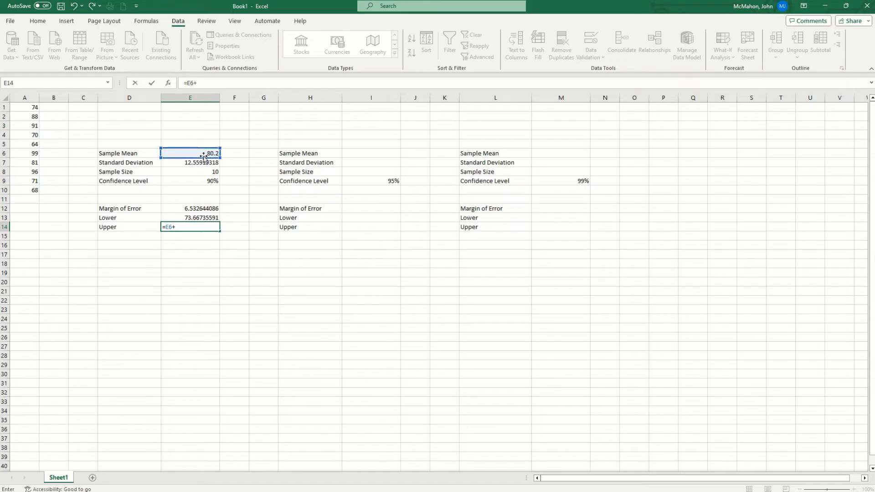
left_click(190, 208)
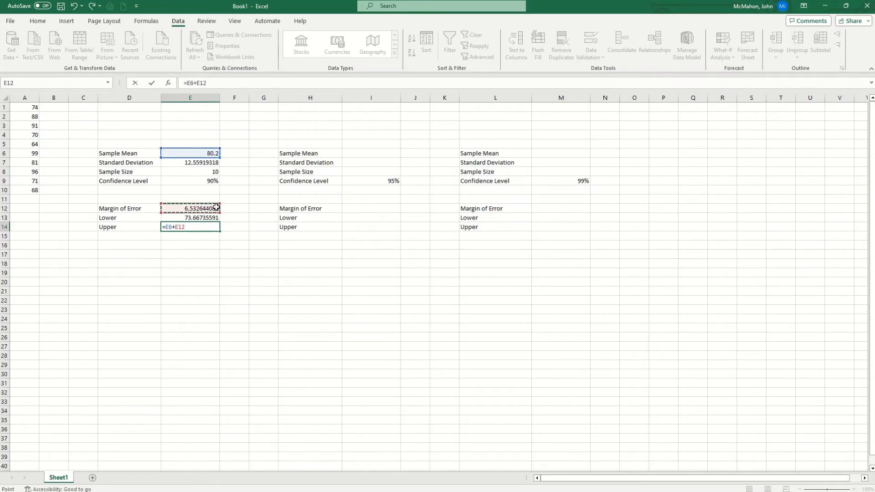
key("Enter")
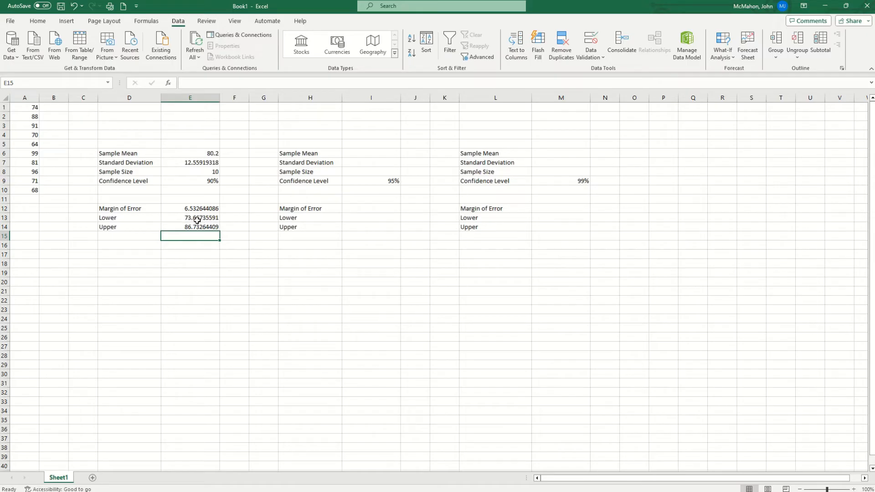
mouse_move(180, 218)
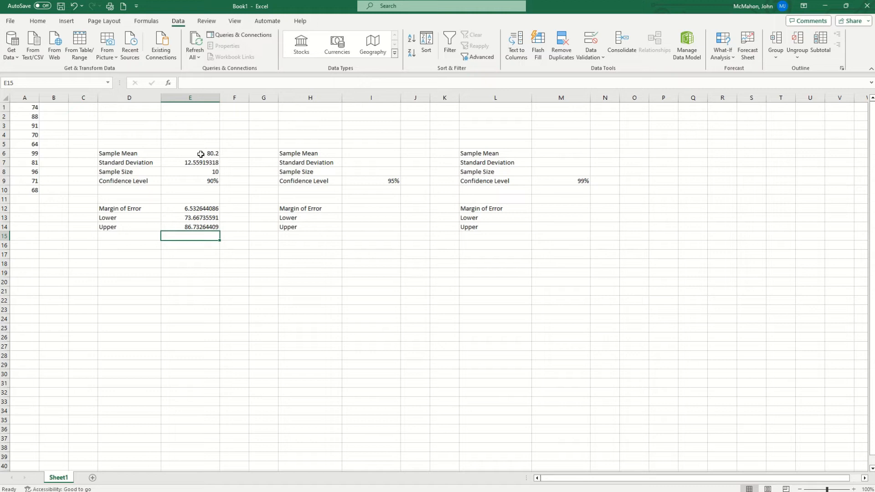
Step: Paste the sample mean 80.2 from E6 into I6 as a plain value
right_click(191, 154)
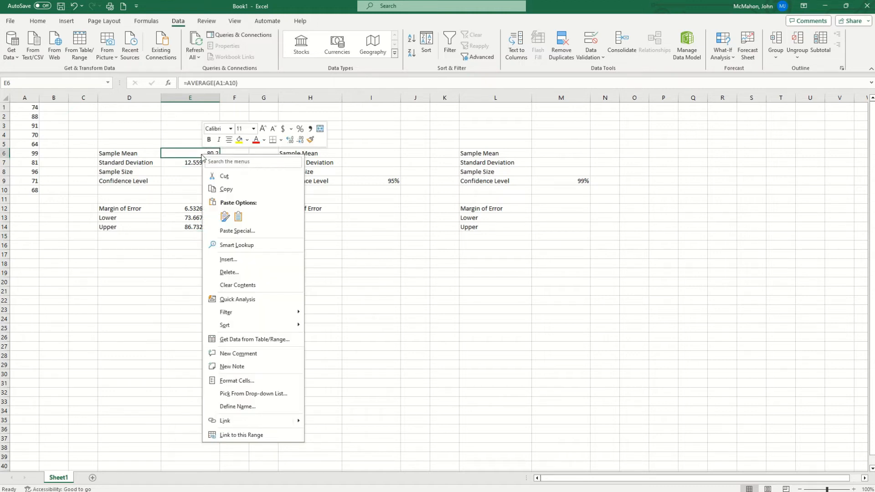
mouse_move(234, 191)
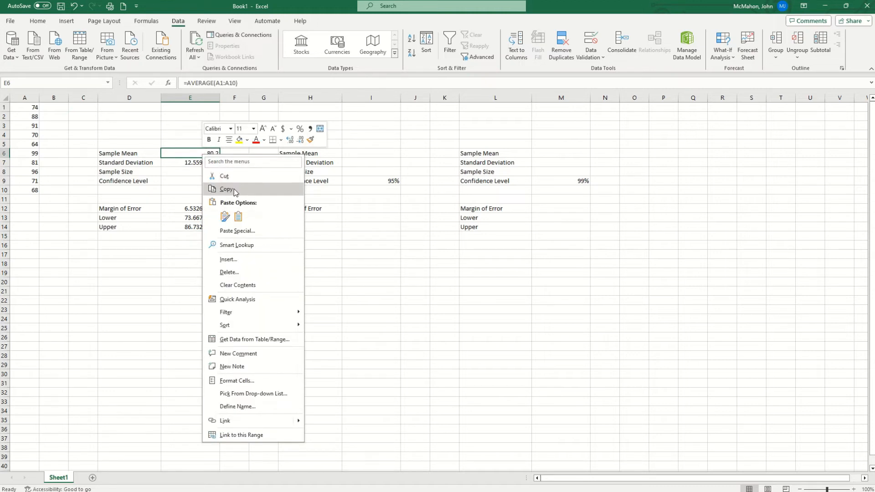
left_click(226, 188)
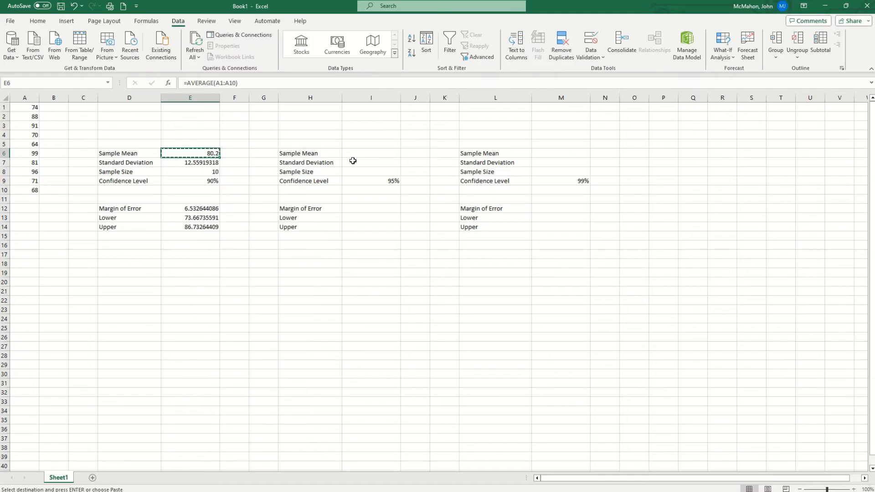
right_click(371, 152)
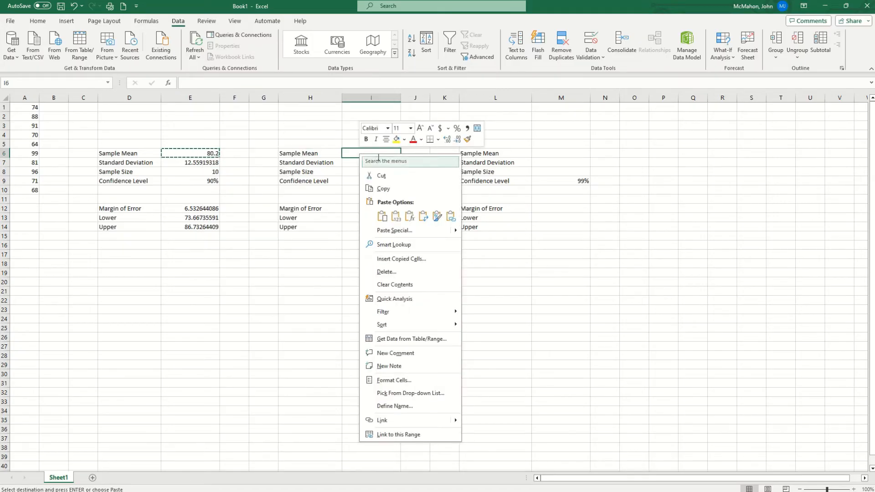
left_click(395, 216)
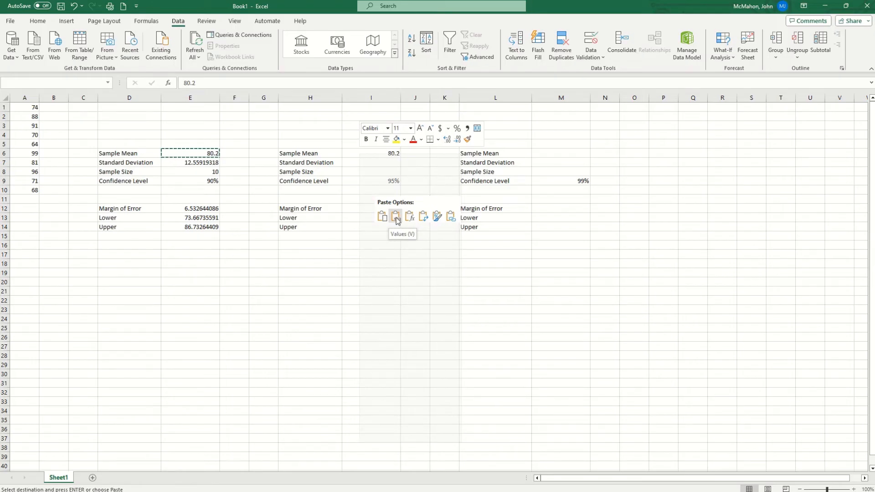
left_click(395, 216)
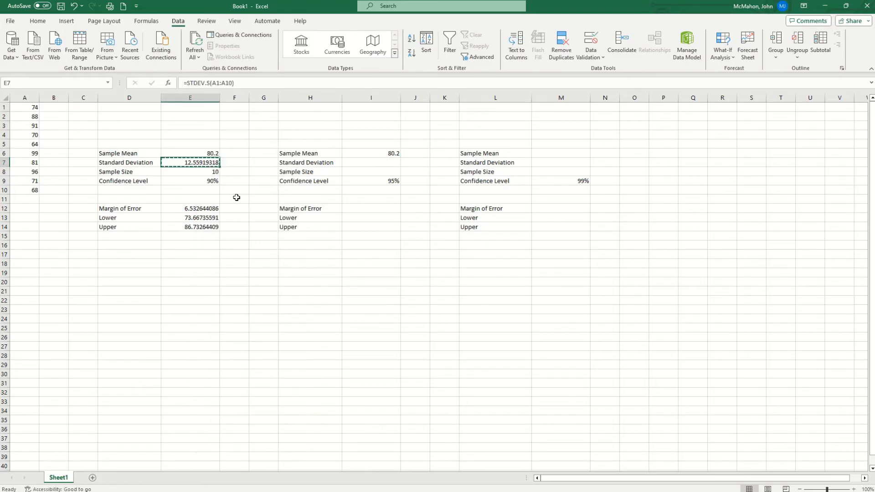
Step: Paste the standard deviation (about 12.56) into I7 as a plain value
right_click(370, 162)
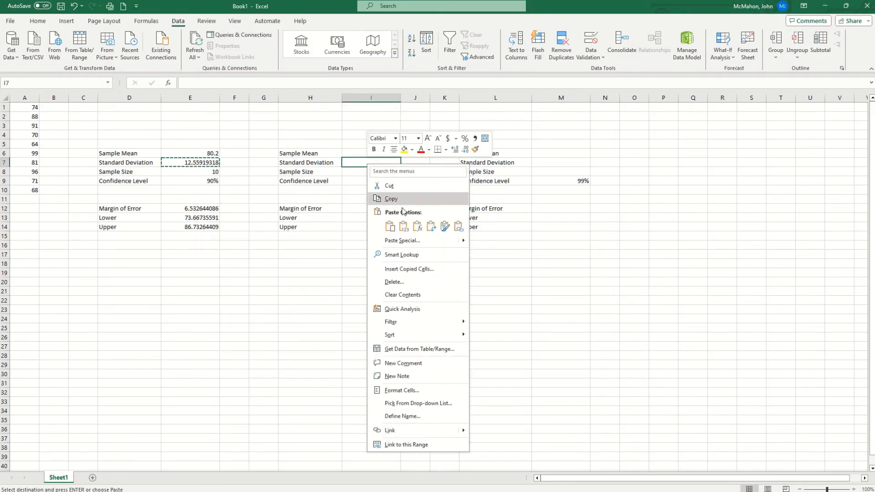
left_click(403, 227)
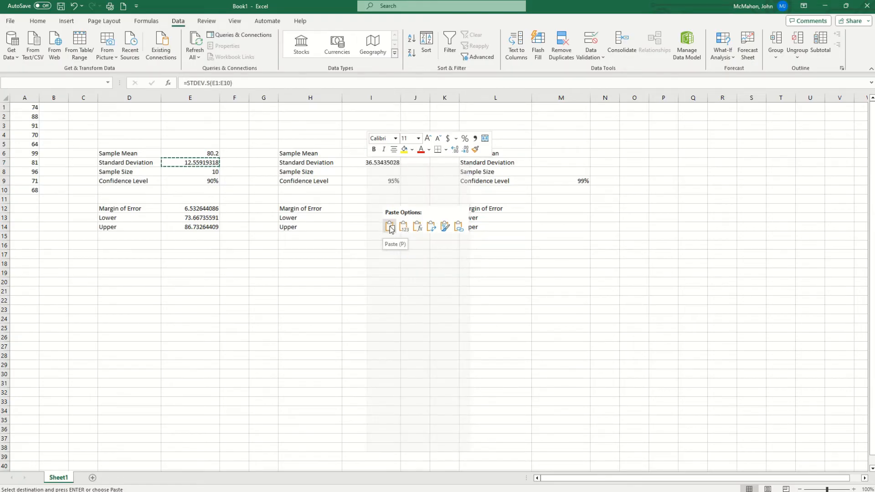
left_click(403, 226)
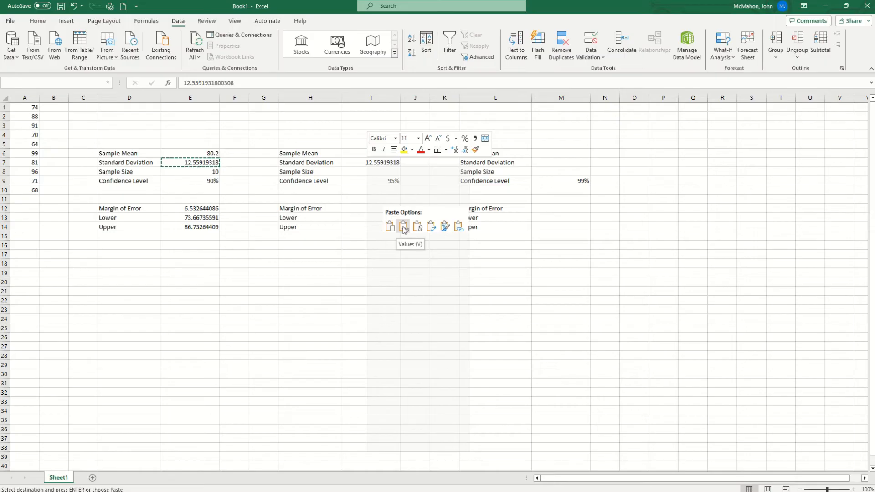
left_click(403, 226)
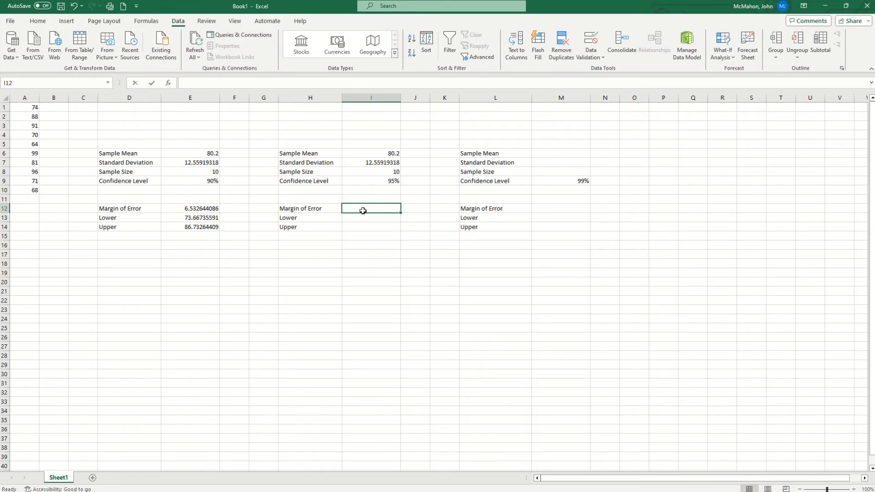
Step: Enter =CONFIDENCE.NORM(1-I9,I7,I8) in I12, giving a 95% margin of error of 7.78
type("=con")
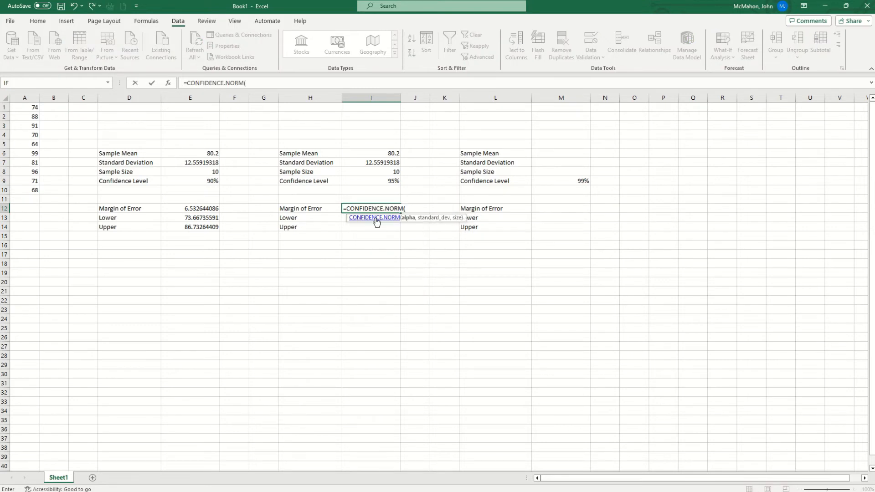
mouse_move(380, 194)
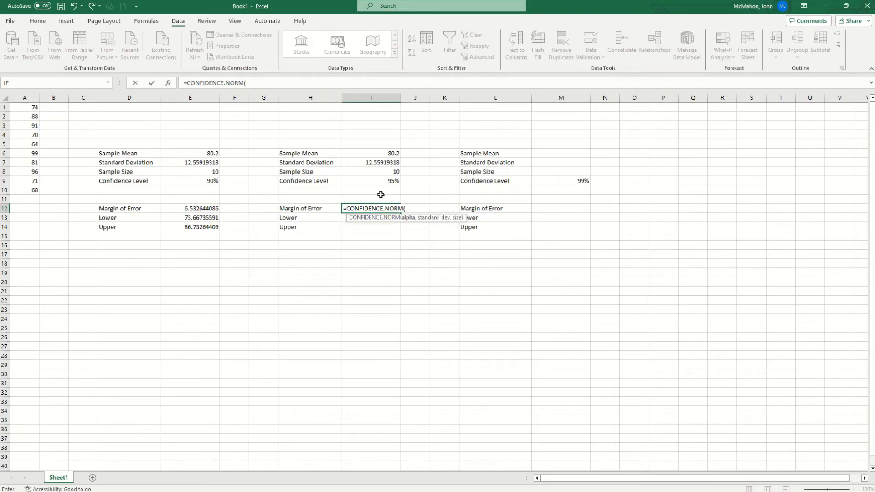
type("1-")
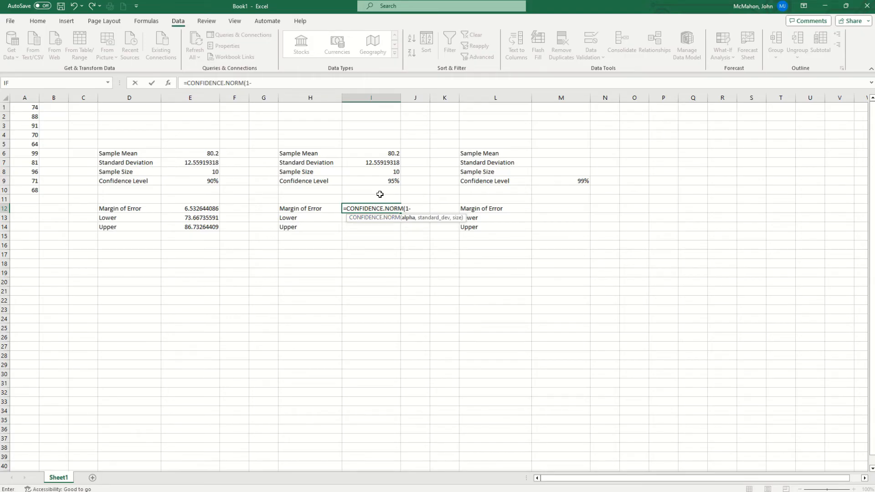
left_click(371, 181)
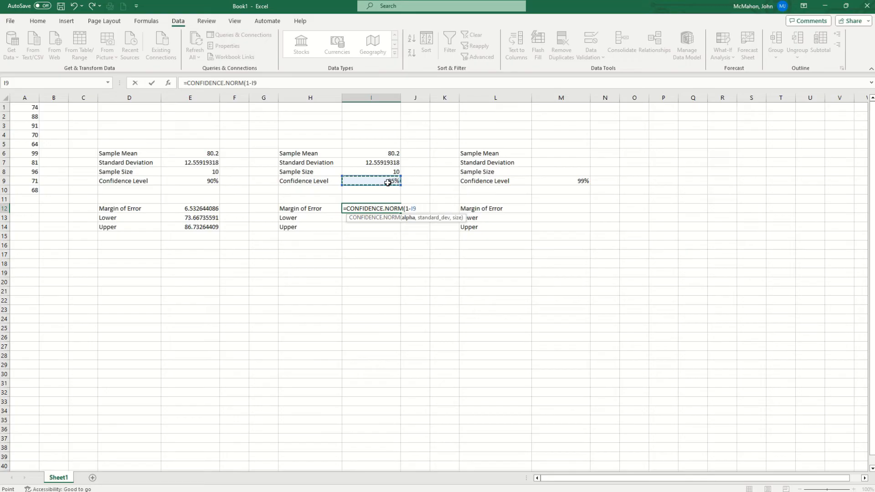
type(",")
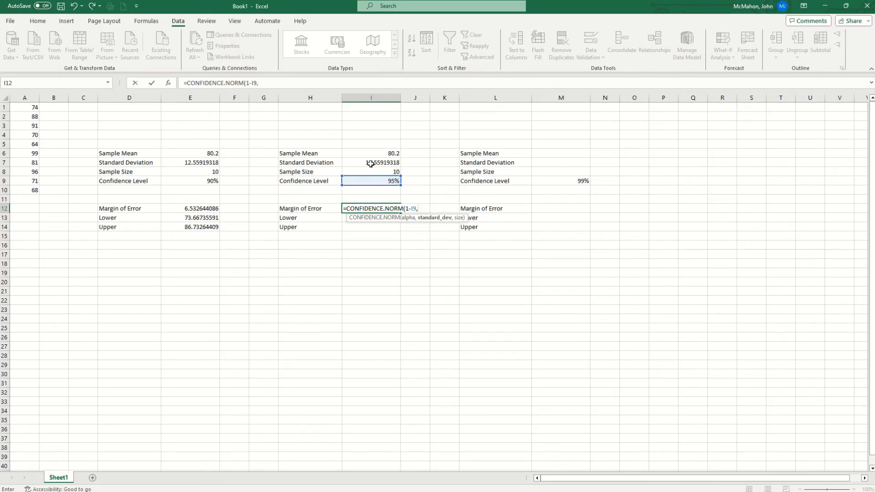
left_click(371, 162)
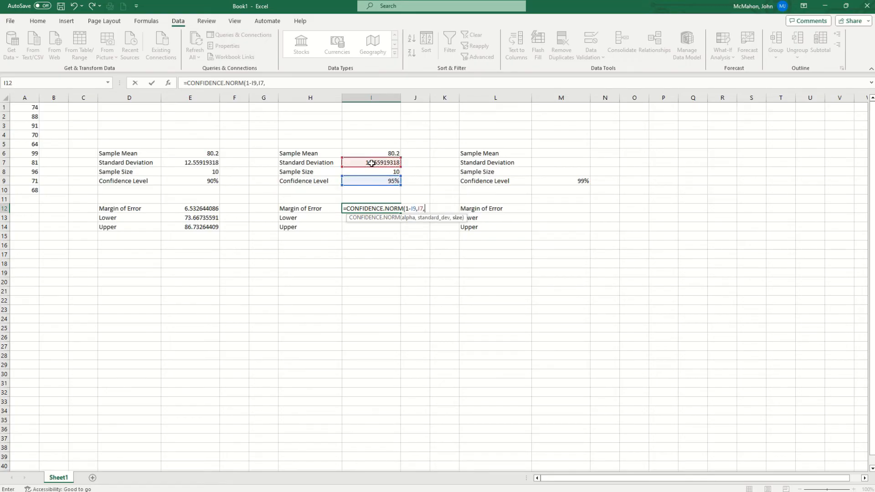
left_click(384, 171)
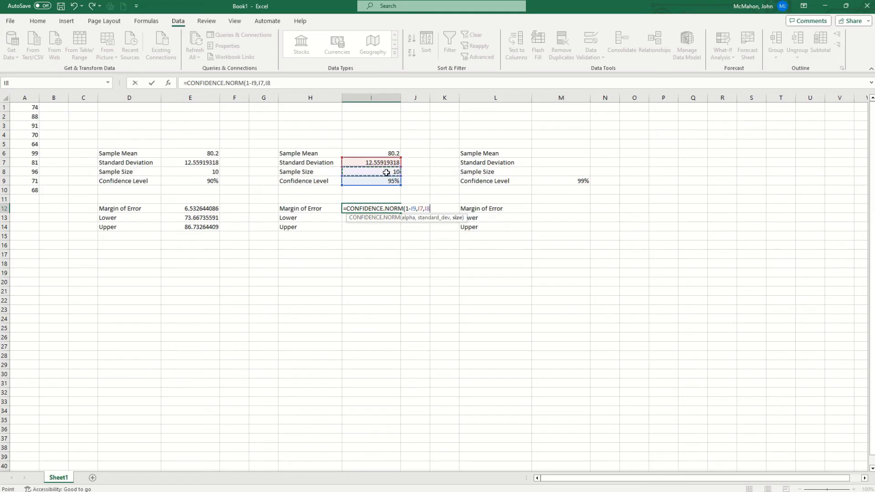
key("Enter")
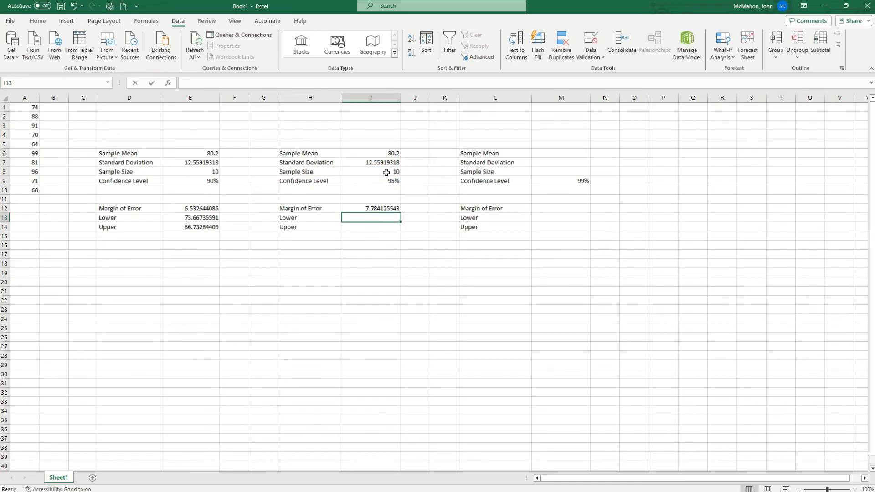
Step: Enter =I6-I12 in I13 and =I6+I12 in I14, giving bounds 72.42 and 87.98
type("=I6")
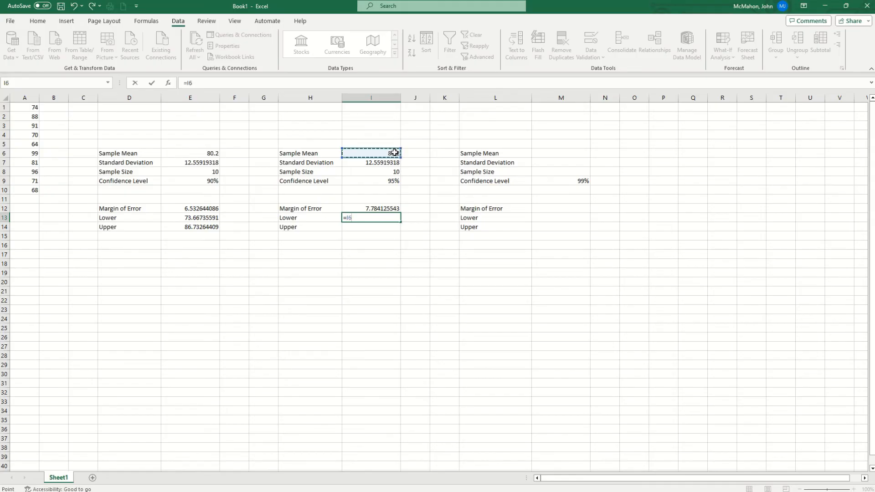
type("-")
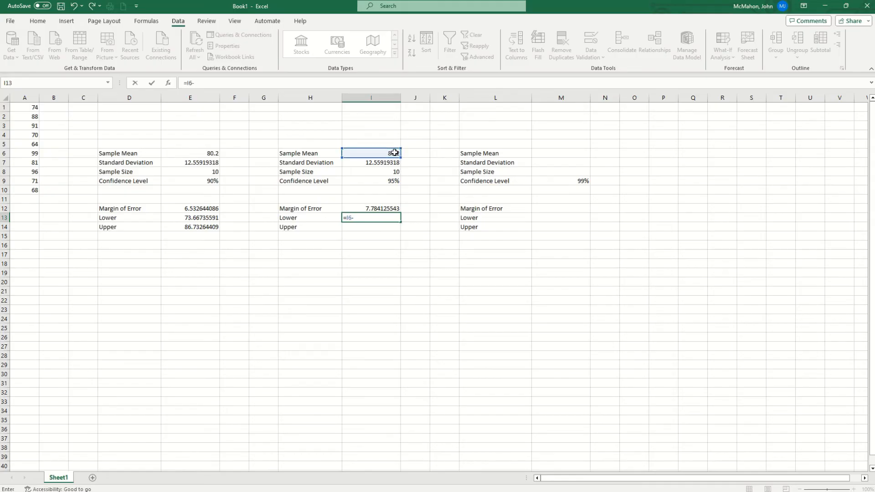
left_click(370, 208)
type("=")
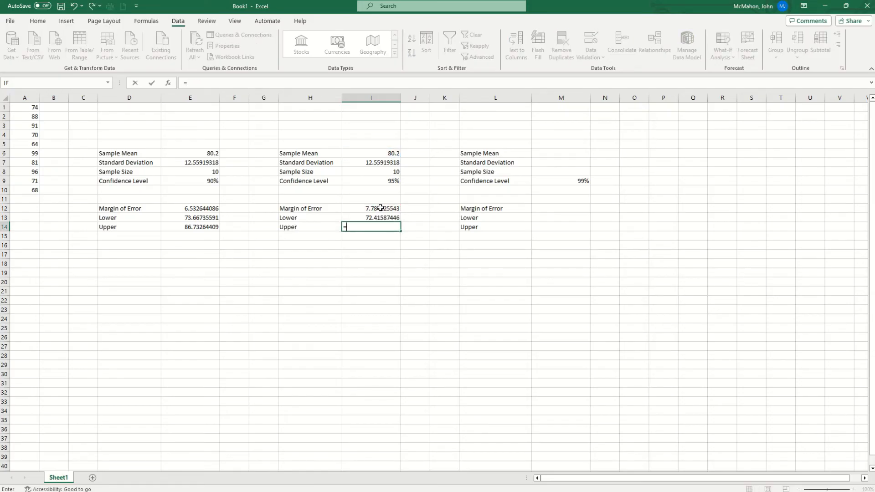
left_click(370, 153)
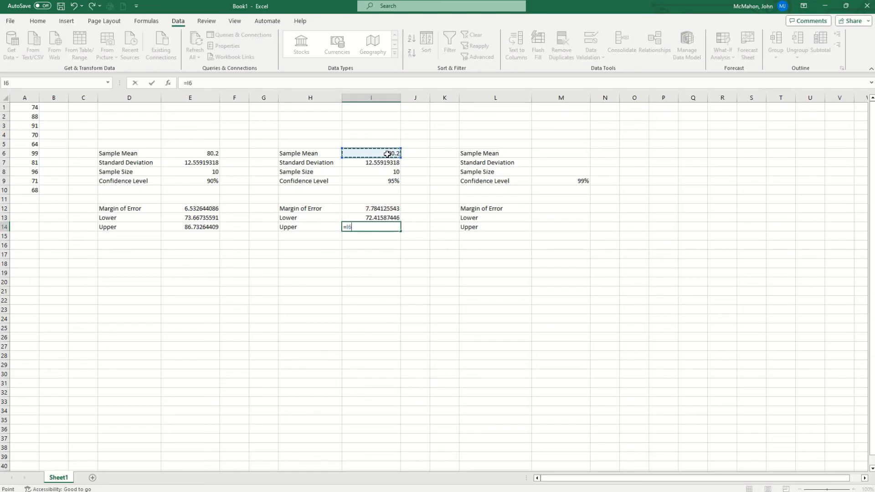
left_click(375, 208)
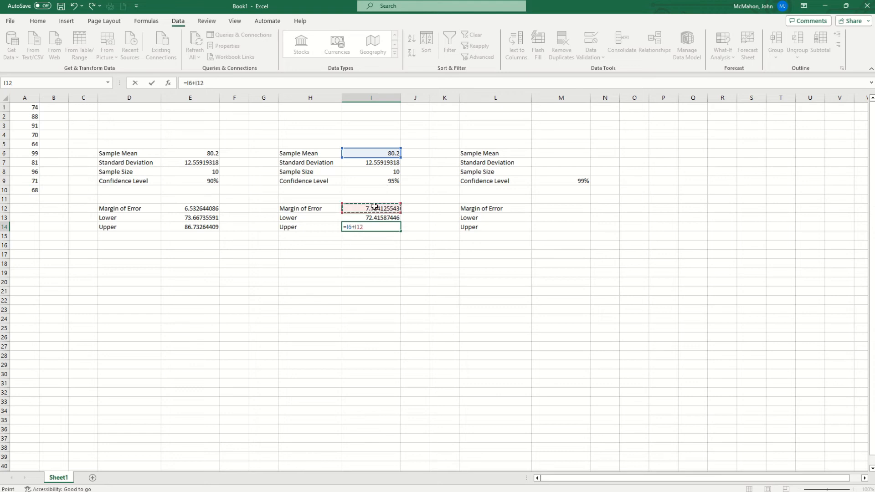
key("Enter")
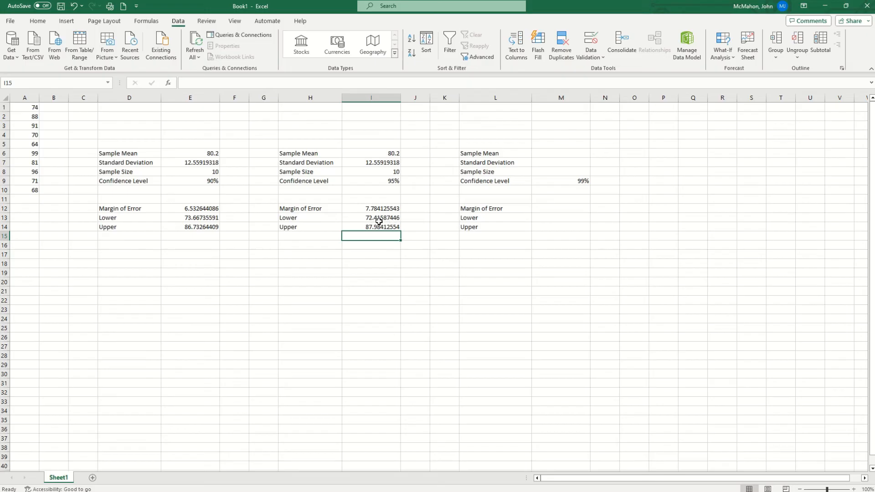
mouse_move(543, 158)
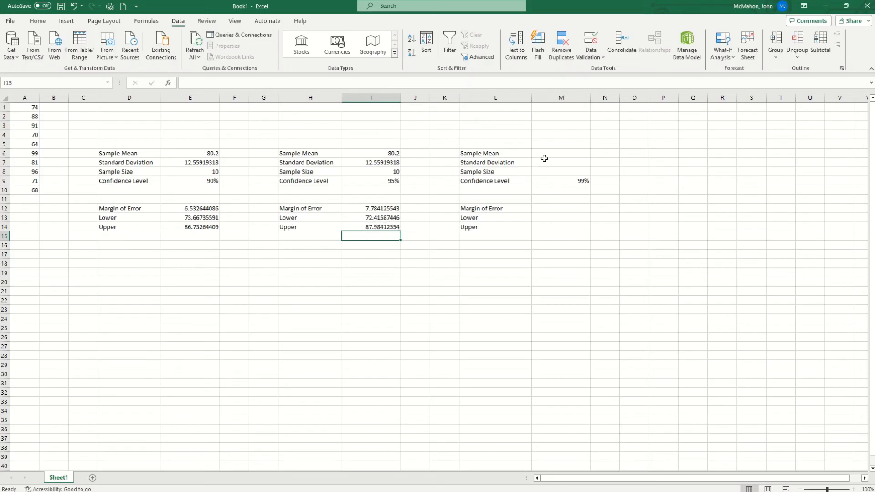
mouse_move(578, 172)
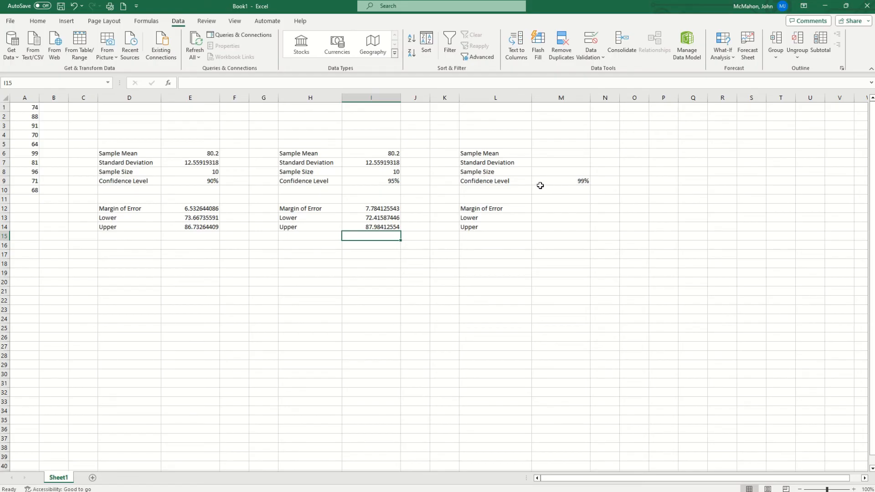
Step: Copy sample mean 80.2 and the standard deviation into M6 and M7, and enter 10 in M8
left_click(372, 153)
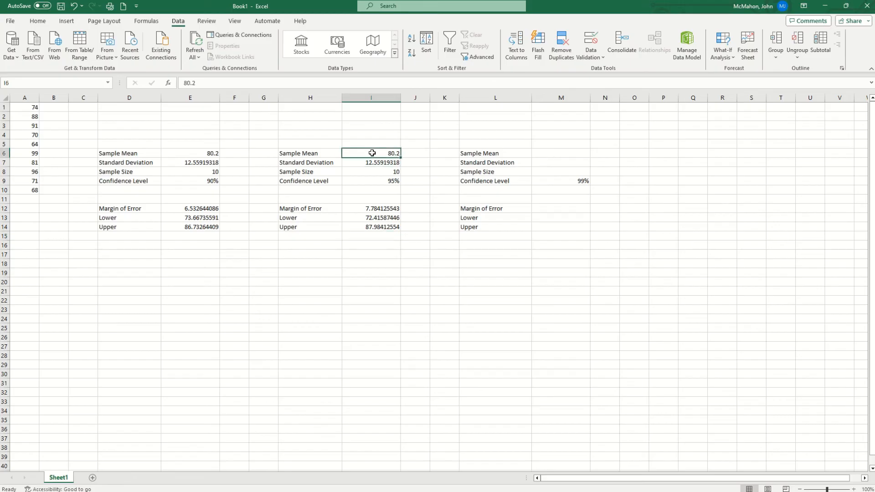
left_click(561, 153)
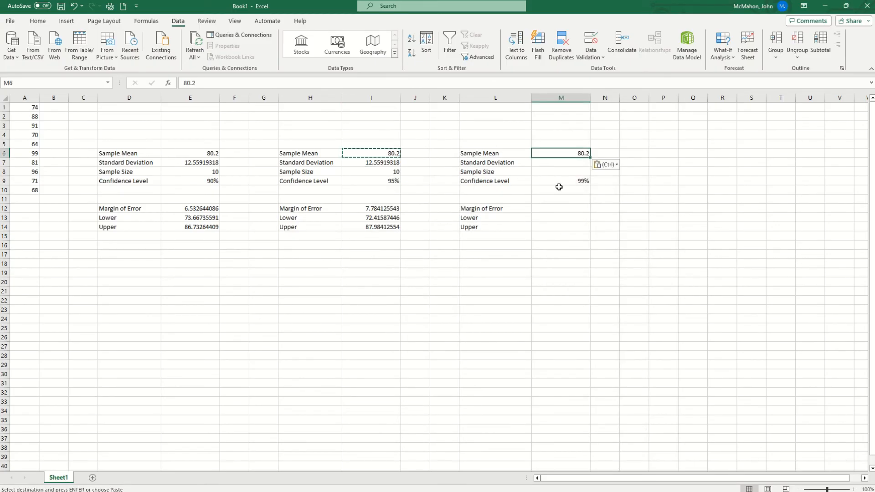
right_click(371, 162)
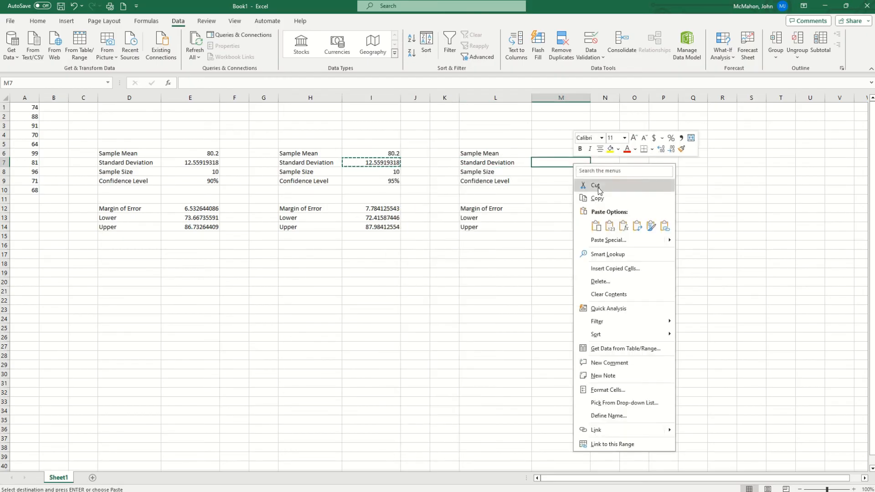
left_click(595, 185)
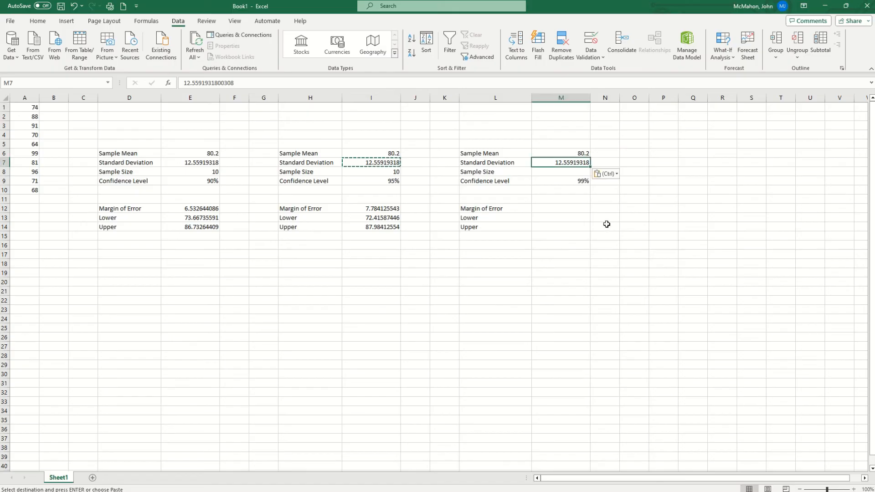
type("10")
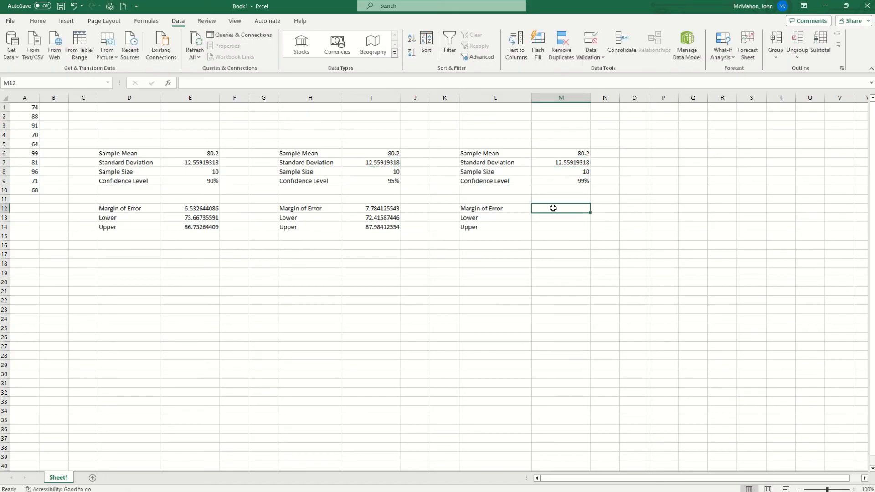
Step: Enter =CONFIDENCE.NORM(1-M9,M7,M8) in M12, giving a 99% margin of error of 10.23
type("=con")
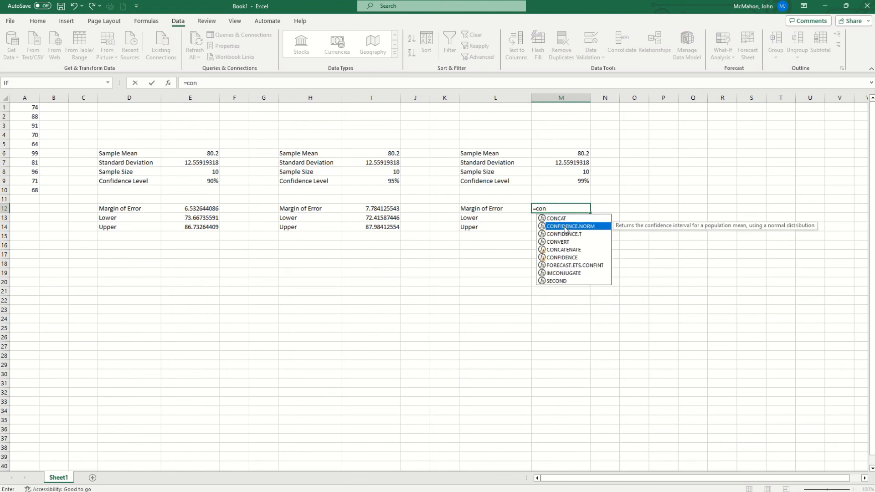
mouse_move(573, 233)
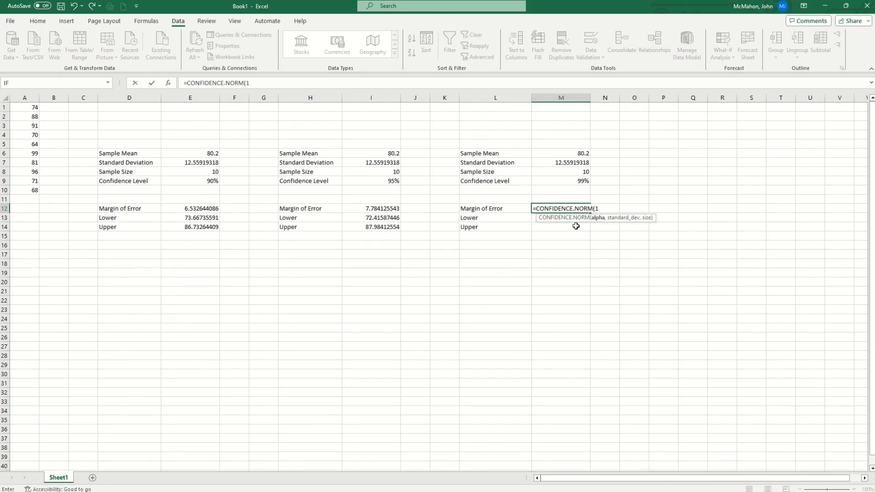
type("-")
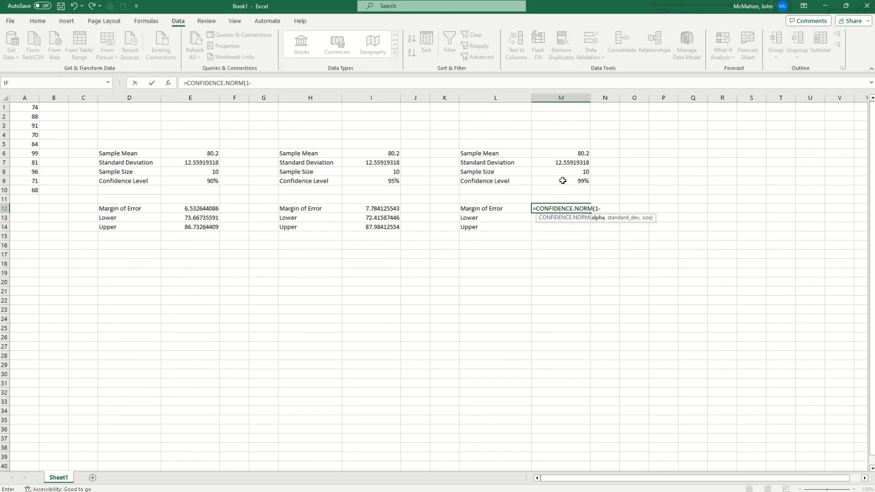
left_click(561, 180)
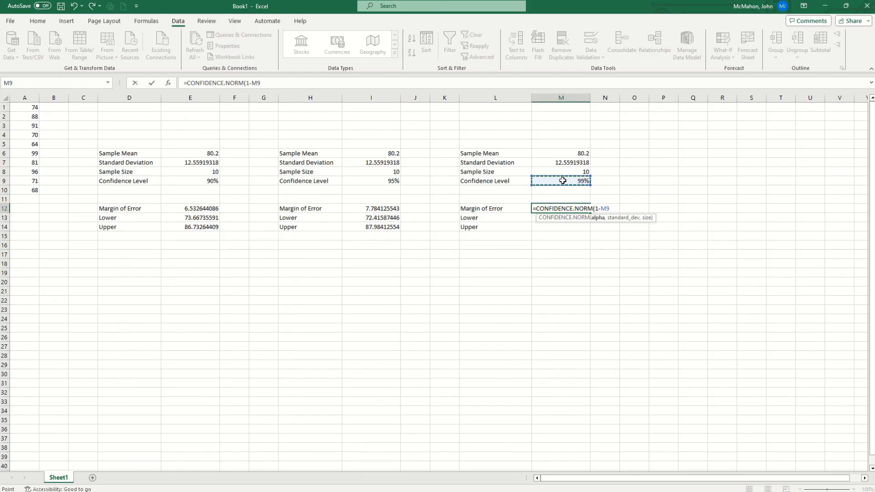
left_click(561, 163)
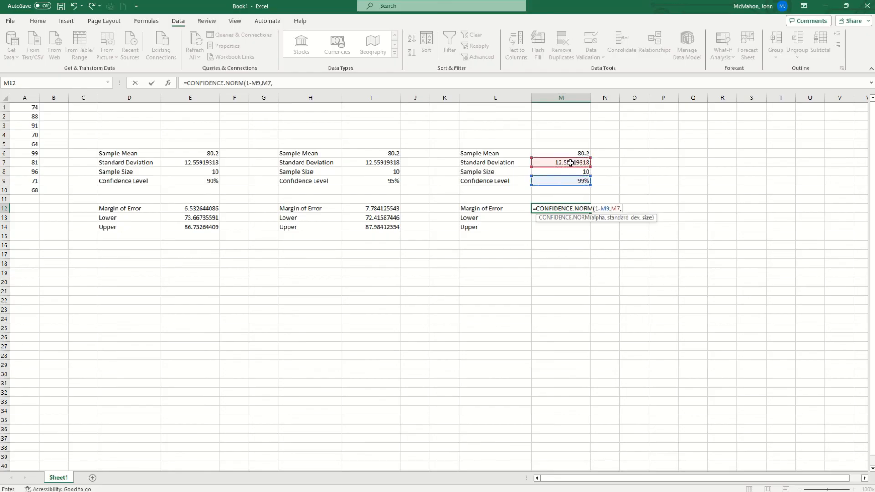
left_click(561, 172)
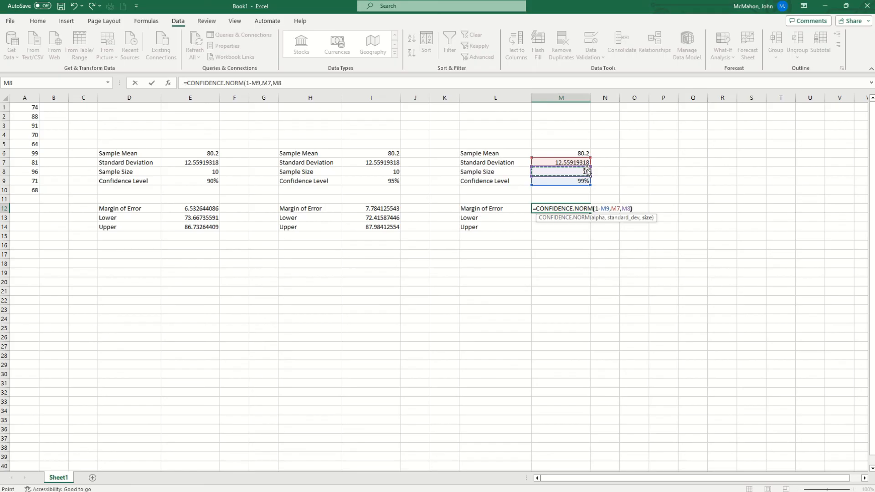
key("Enter")
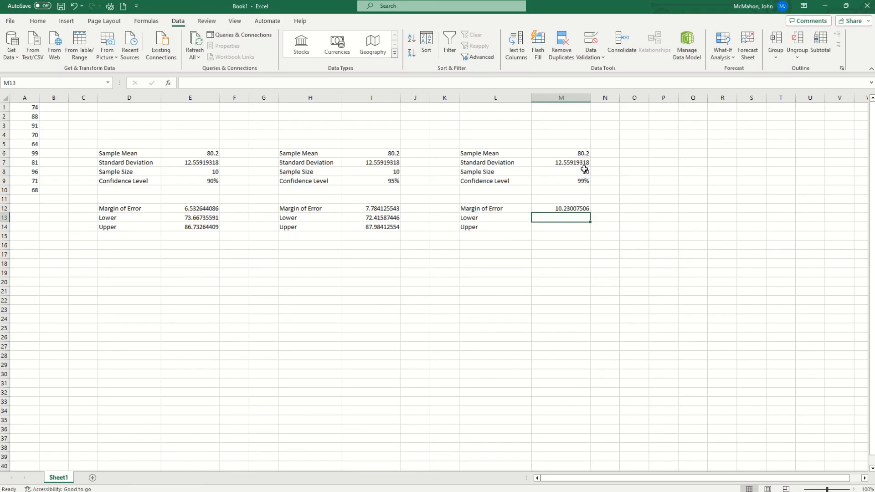
Step: Enter =M6-M12 in M13 for a 99% lower bound of about 69.97
type("=")
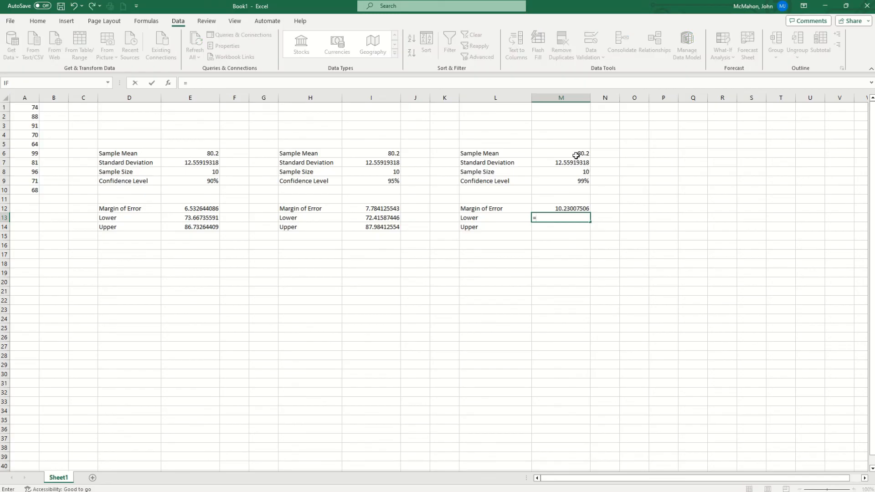
left_click(560, 153)
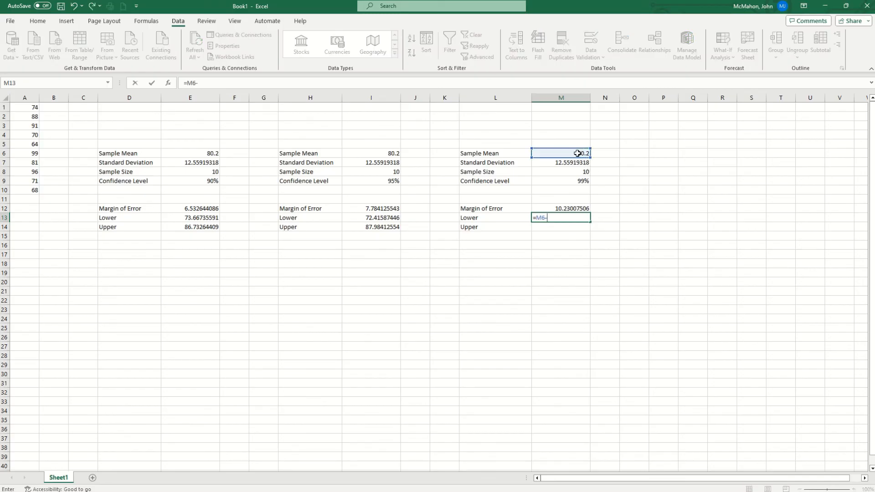
left_click(561, 208)
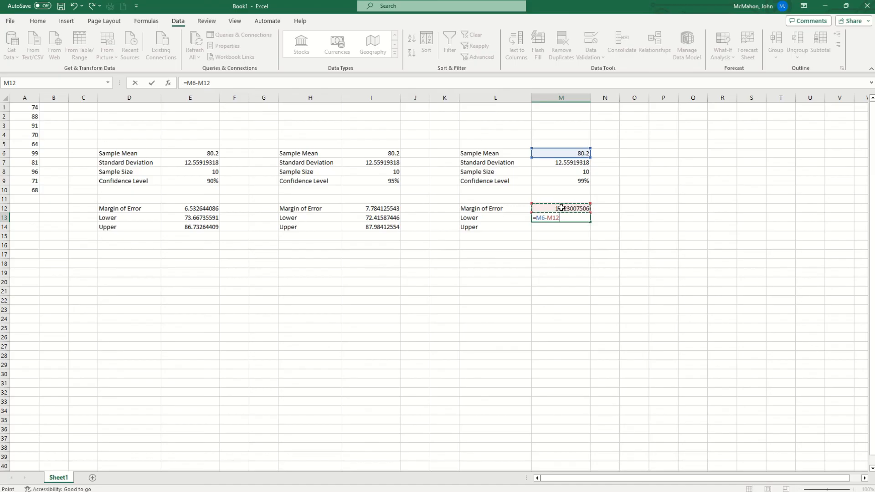
key("Enter")
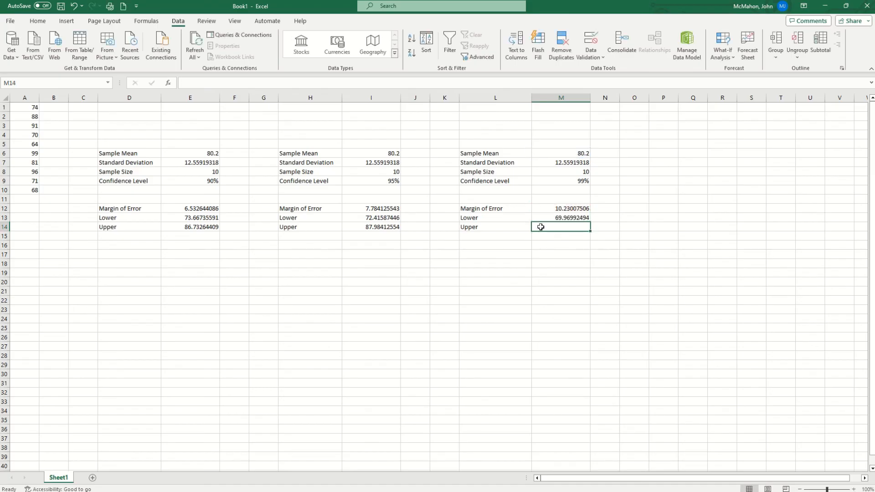
Step: Enter =M6+M12 in M14 for a 99% upper bound of about 90.43
type("=")
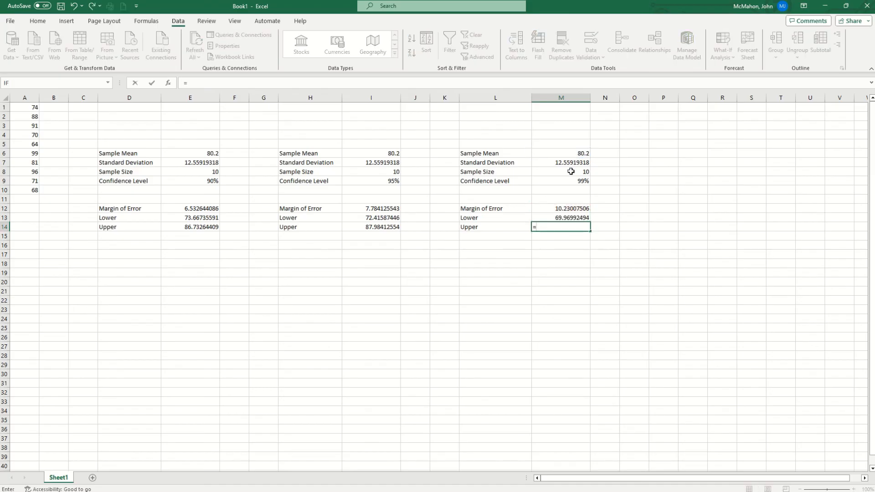
left_click(574, 153)
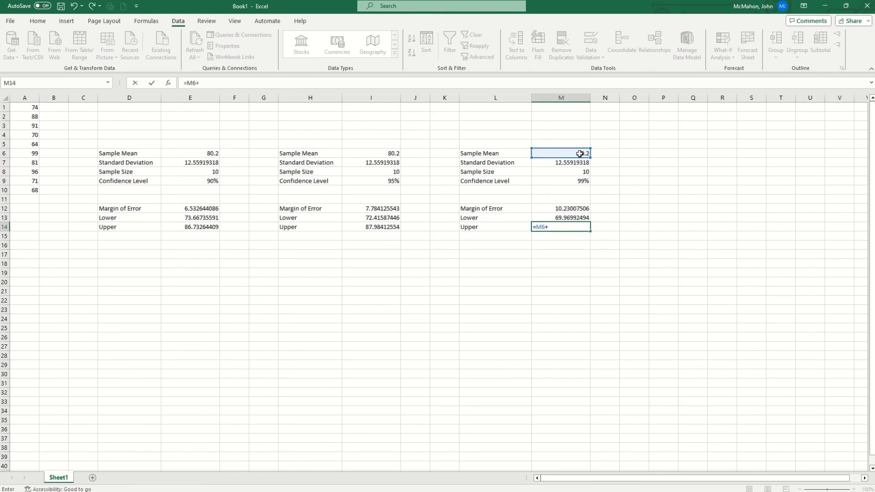
left_click(561, 209)
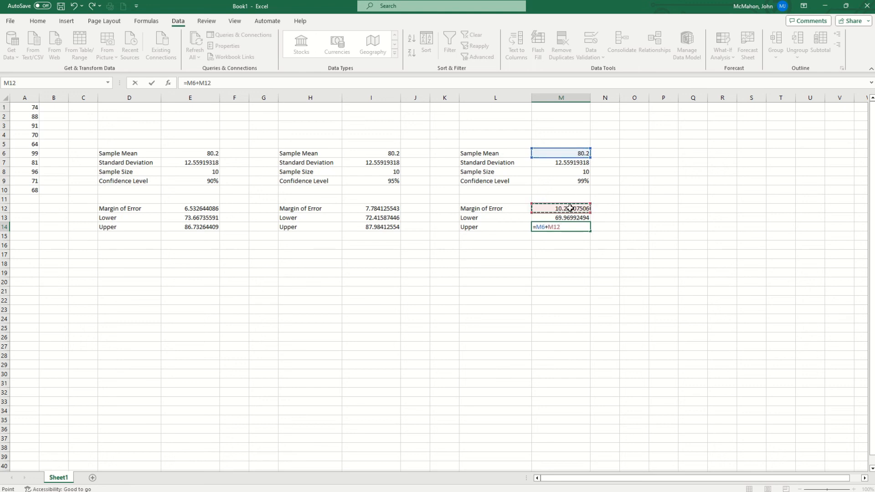
key("Enter")
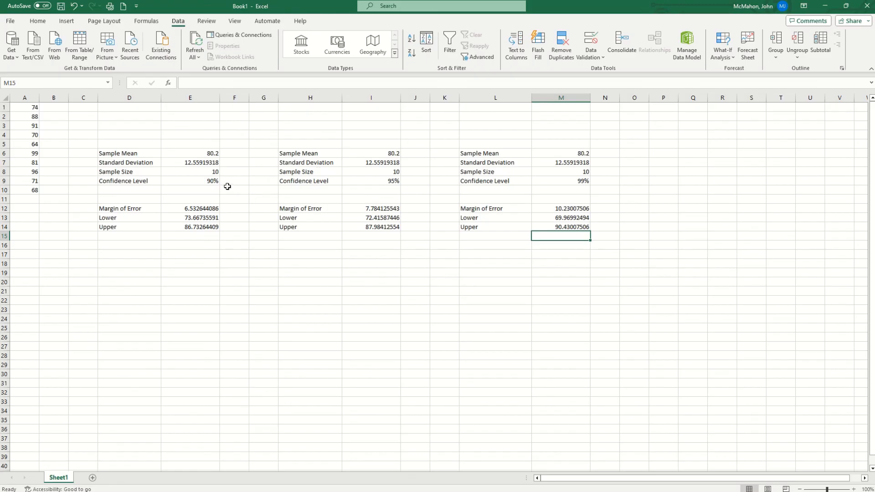
mouse_move(596, 186)
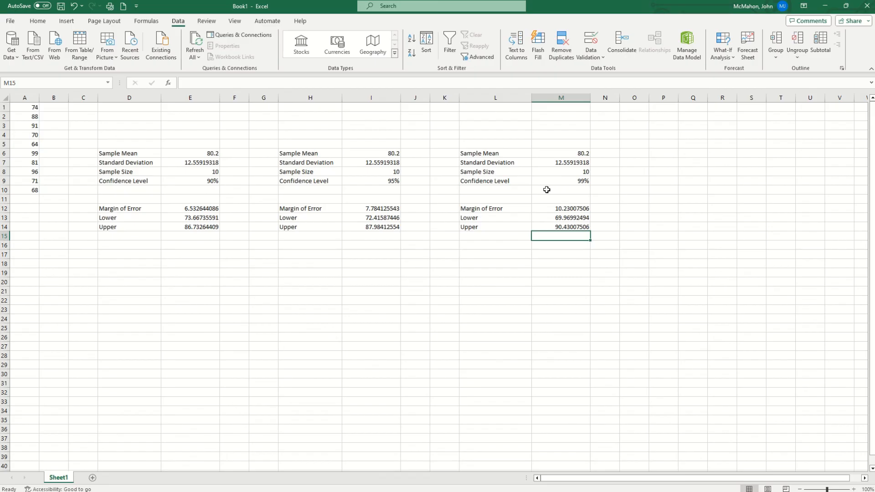
mouse_move(524, 186)
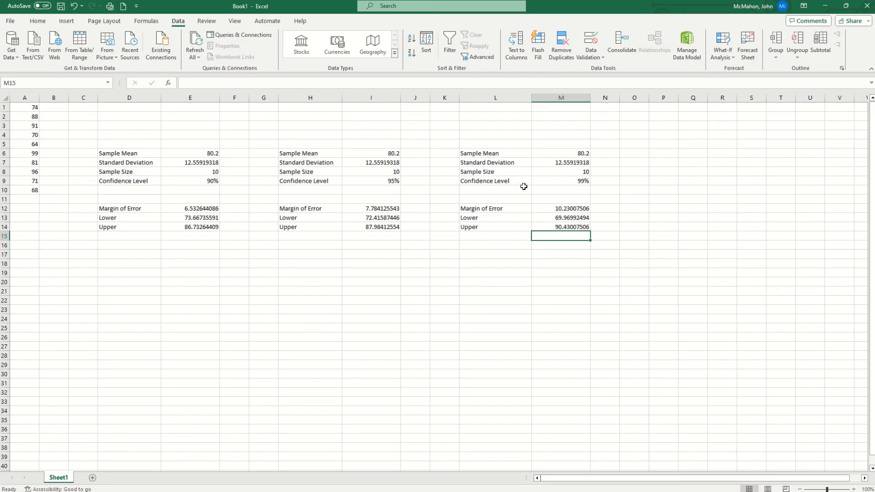